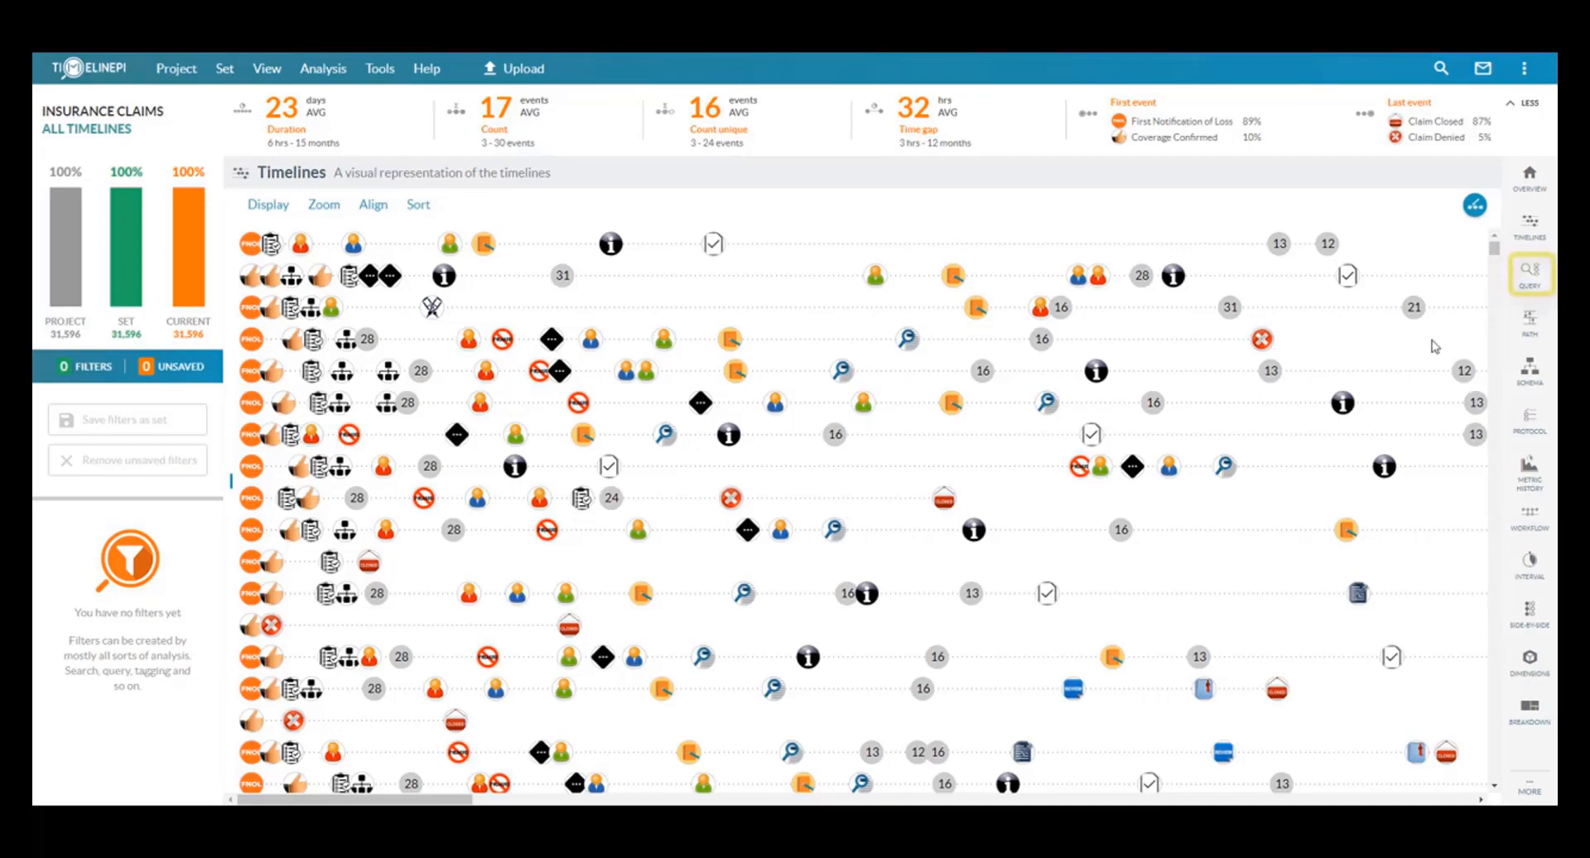
Open the Query dialog from the right-hand sidebar on the insurance claim timelines.
left_click(1530, 274)
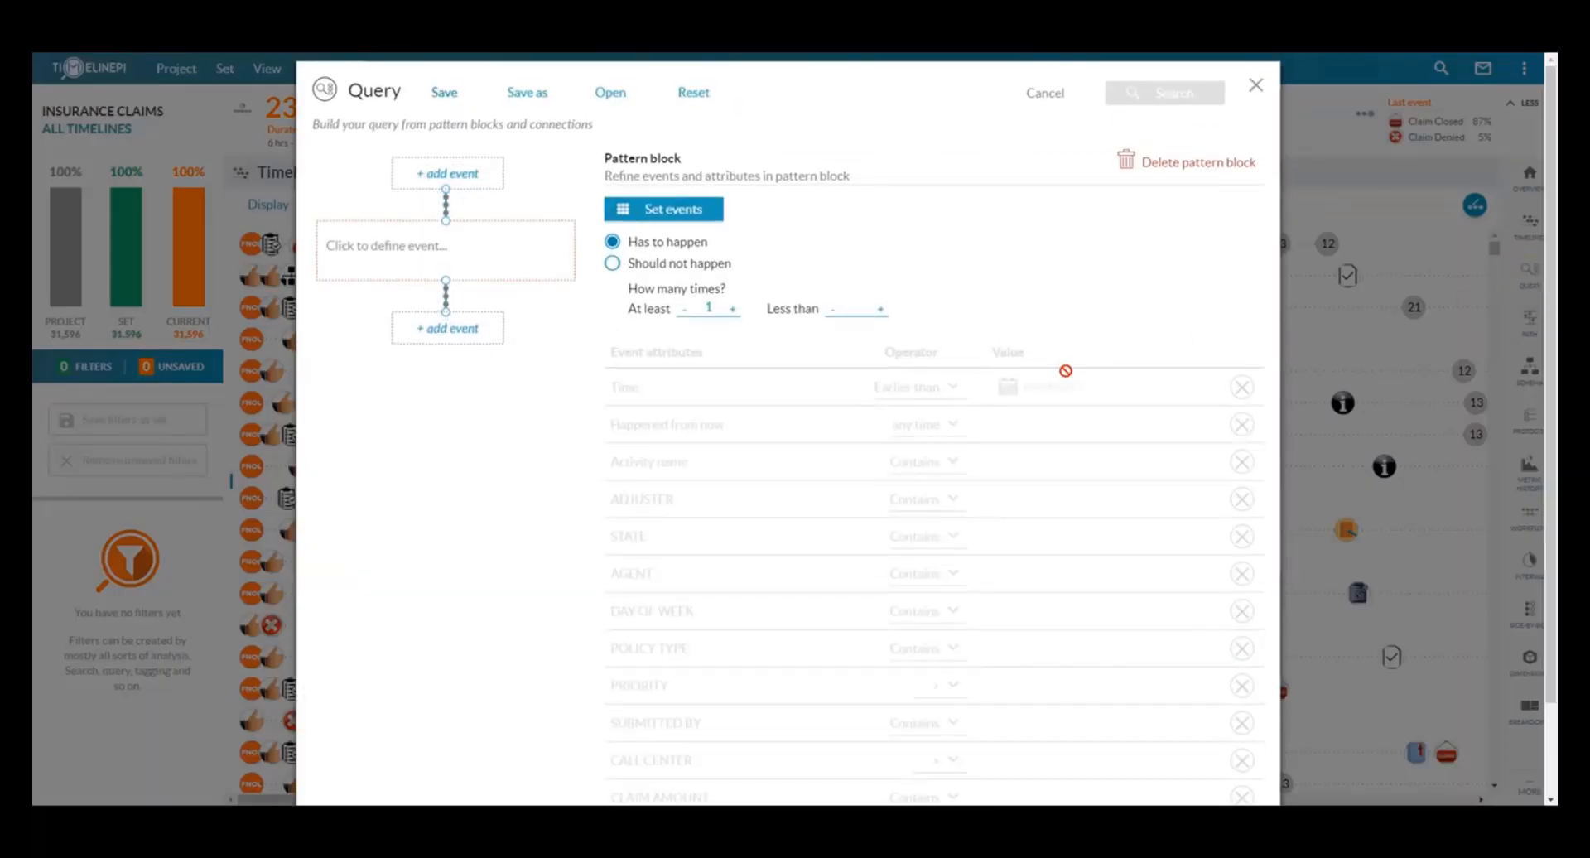
mouse_move(828, 413)
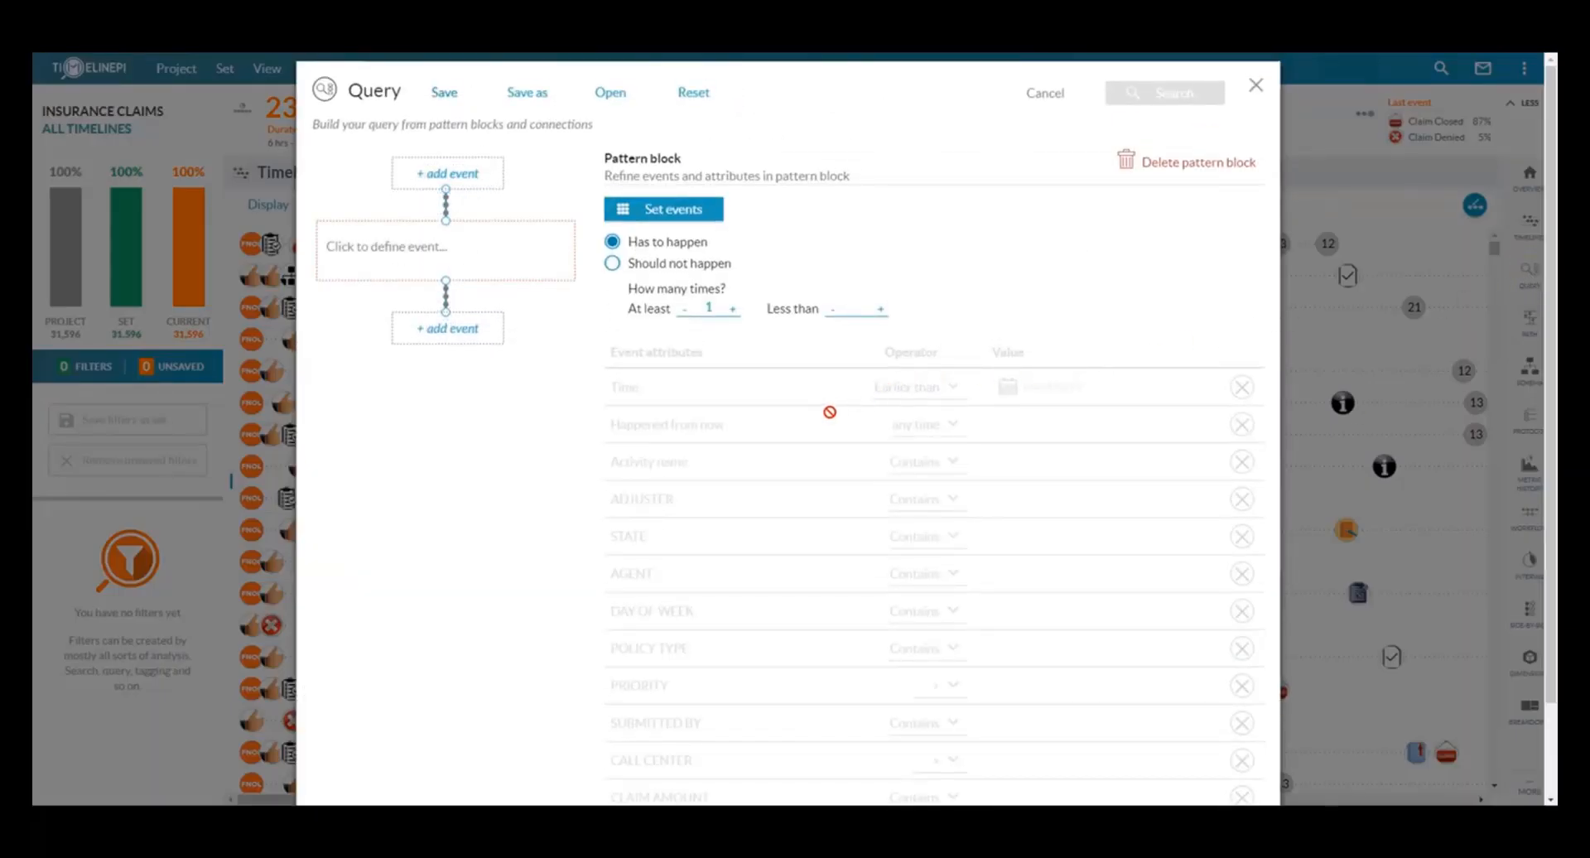
mouse_move(824, 431)
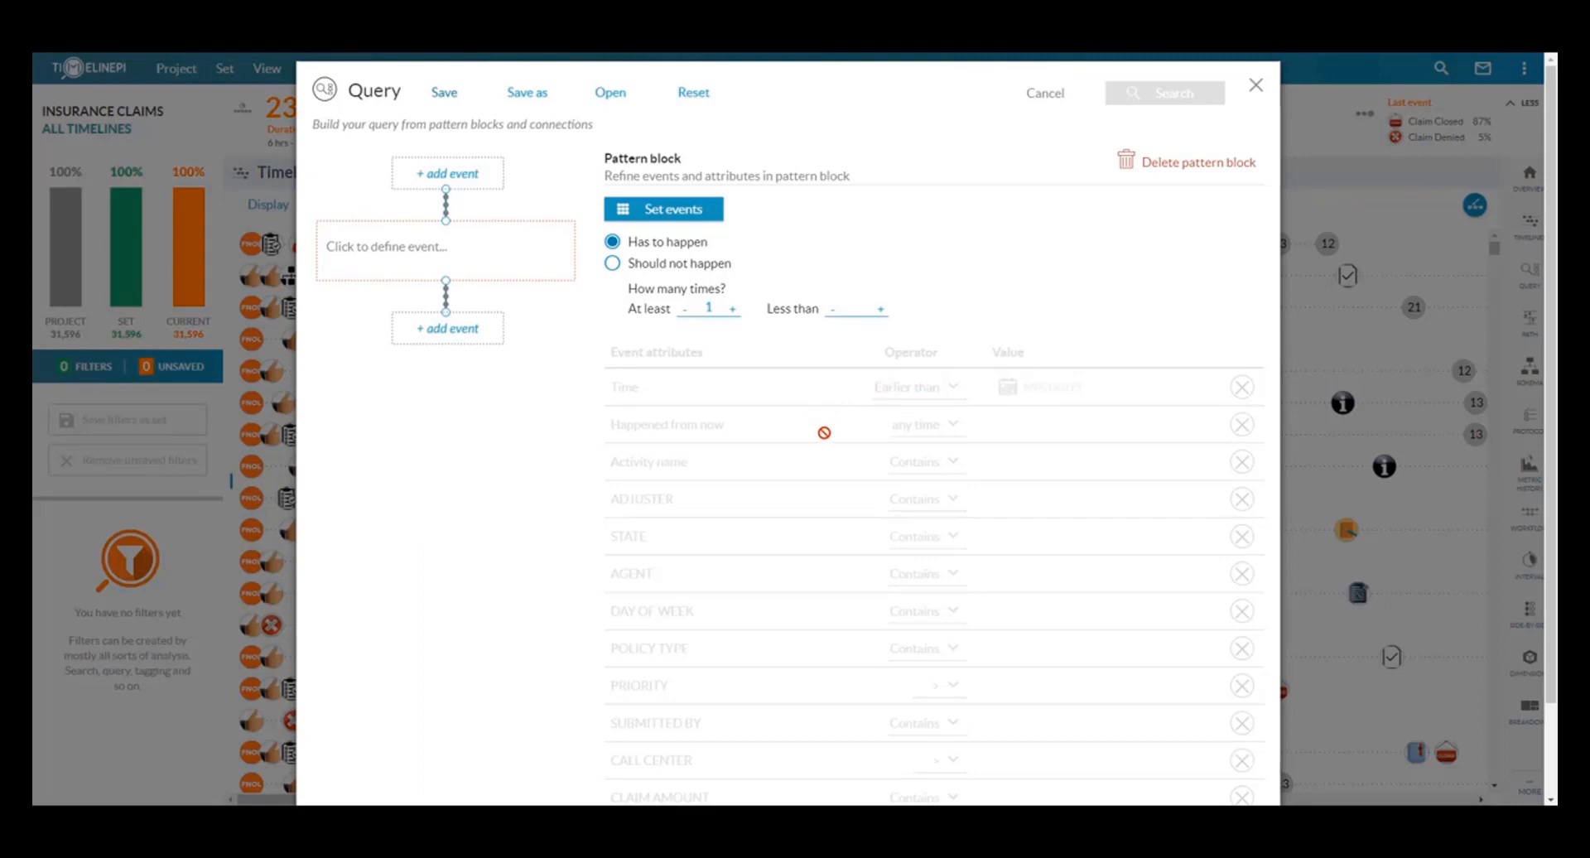
mouse_move(565, 348)
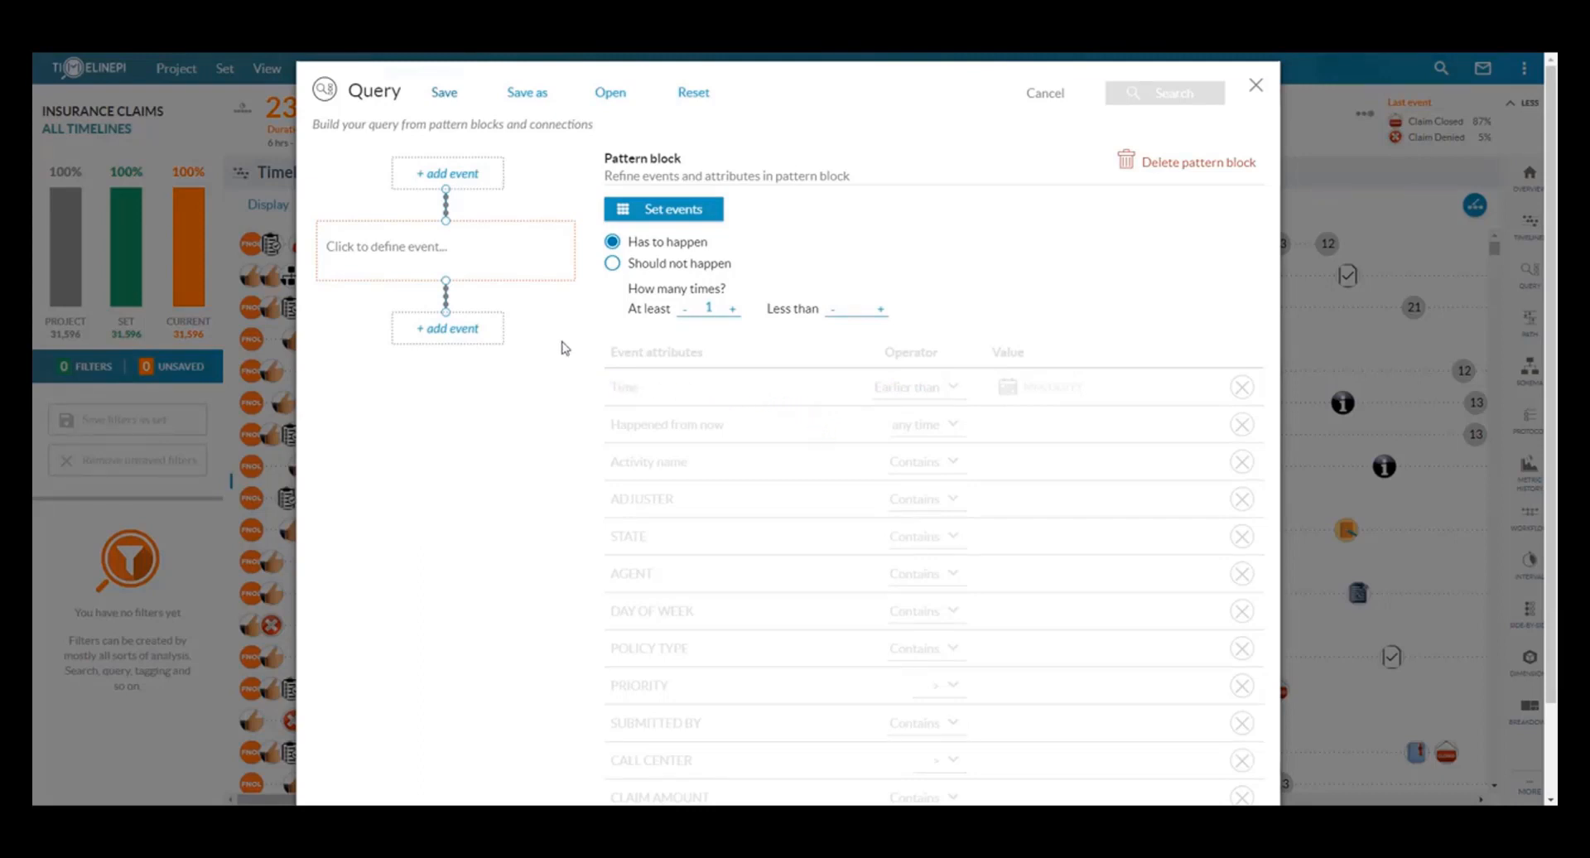
mouse_move(508, 269)
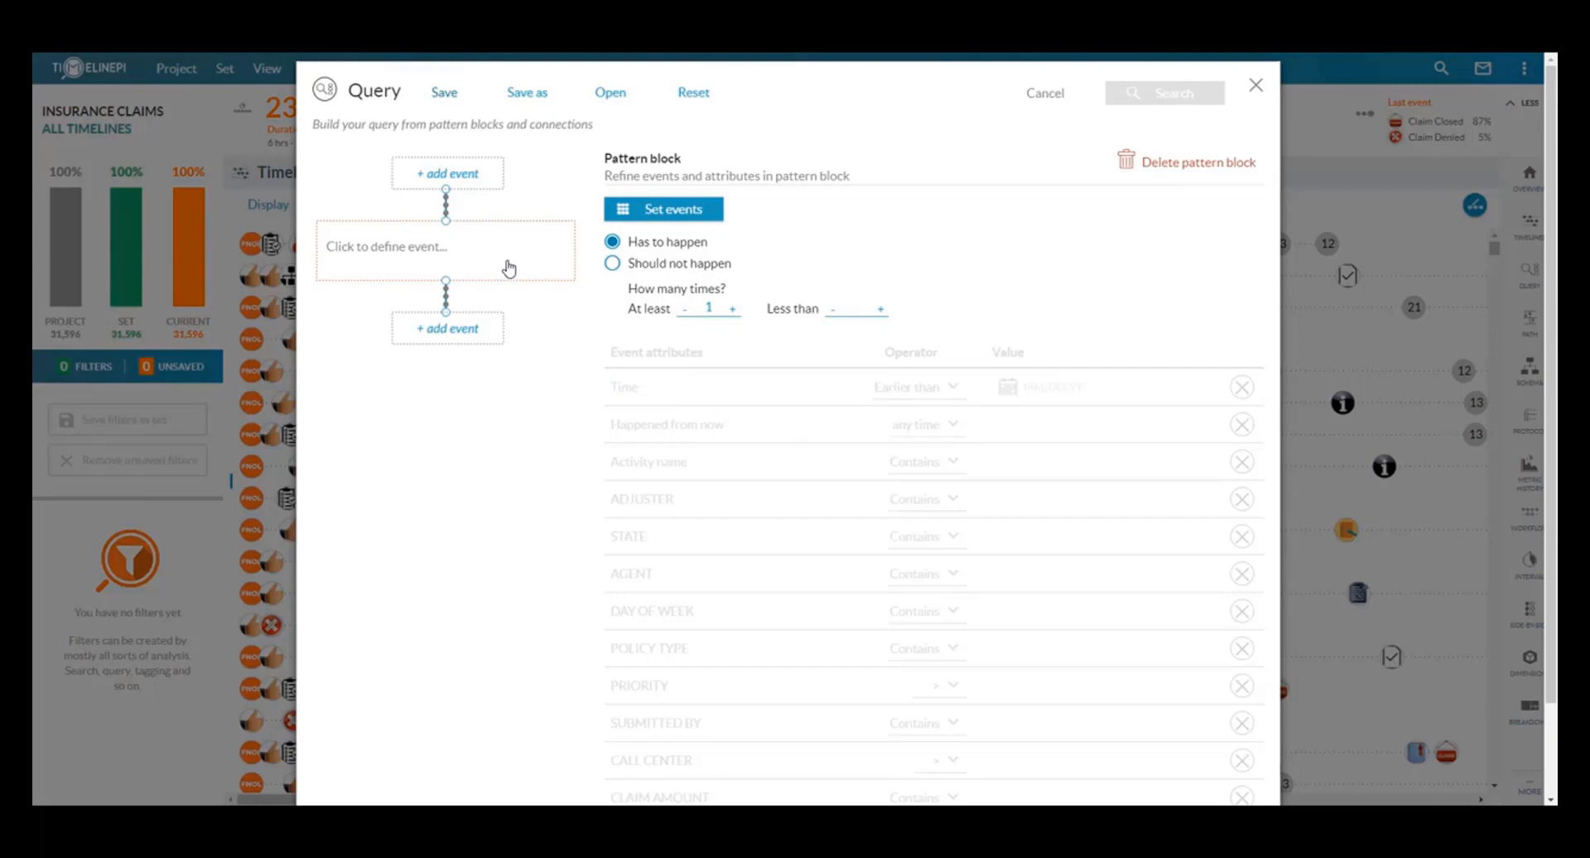
Chain Coverage Confirmed and Rental Car Issued, adding a third event block.
left_click(663, 208)
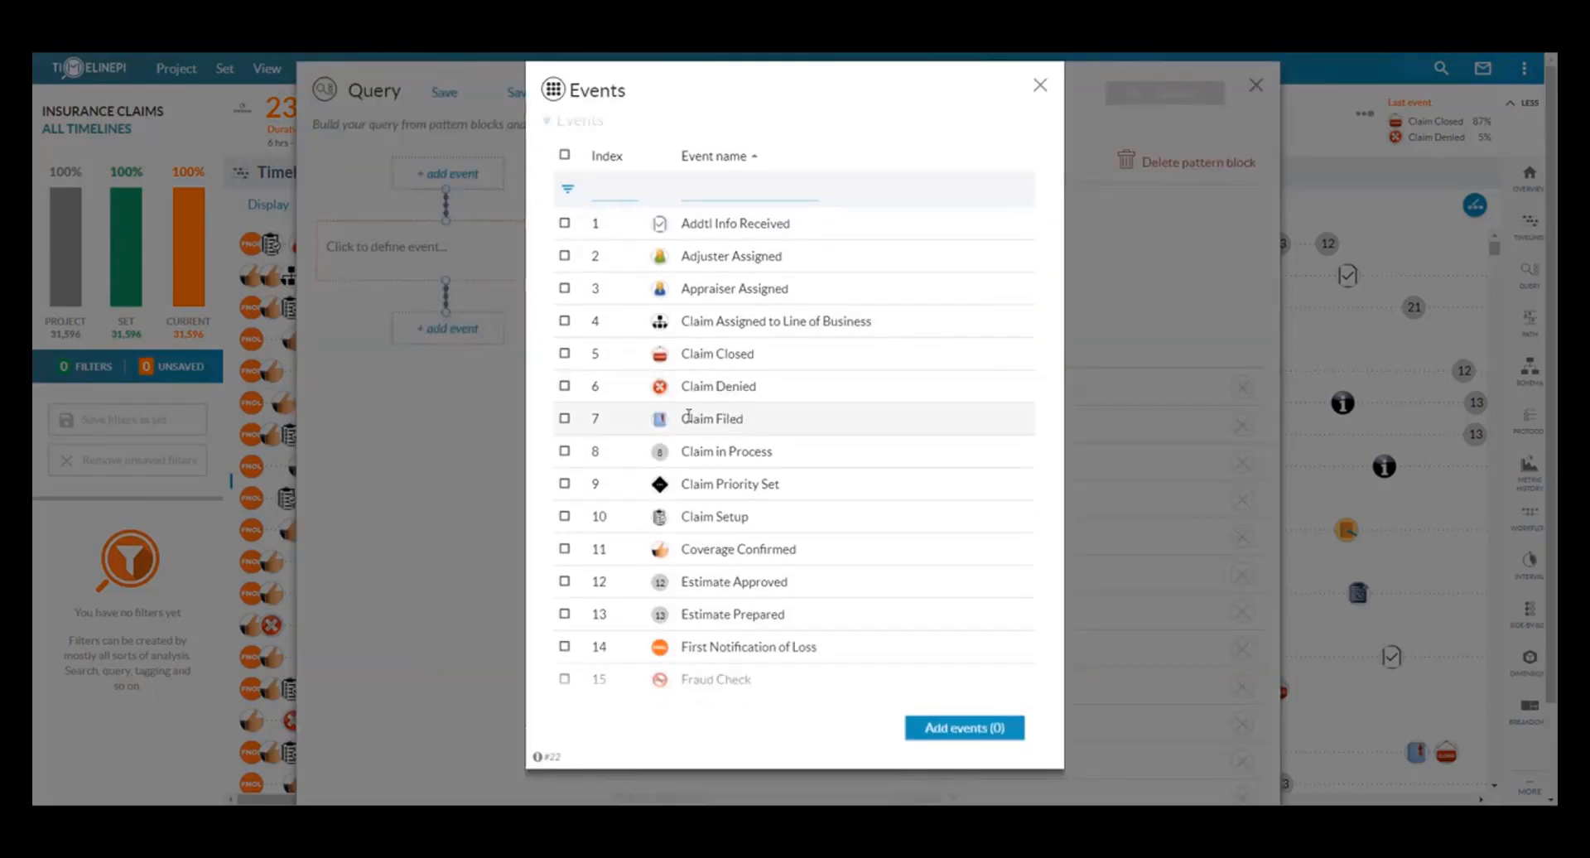
mouse_move(591, 483)
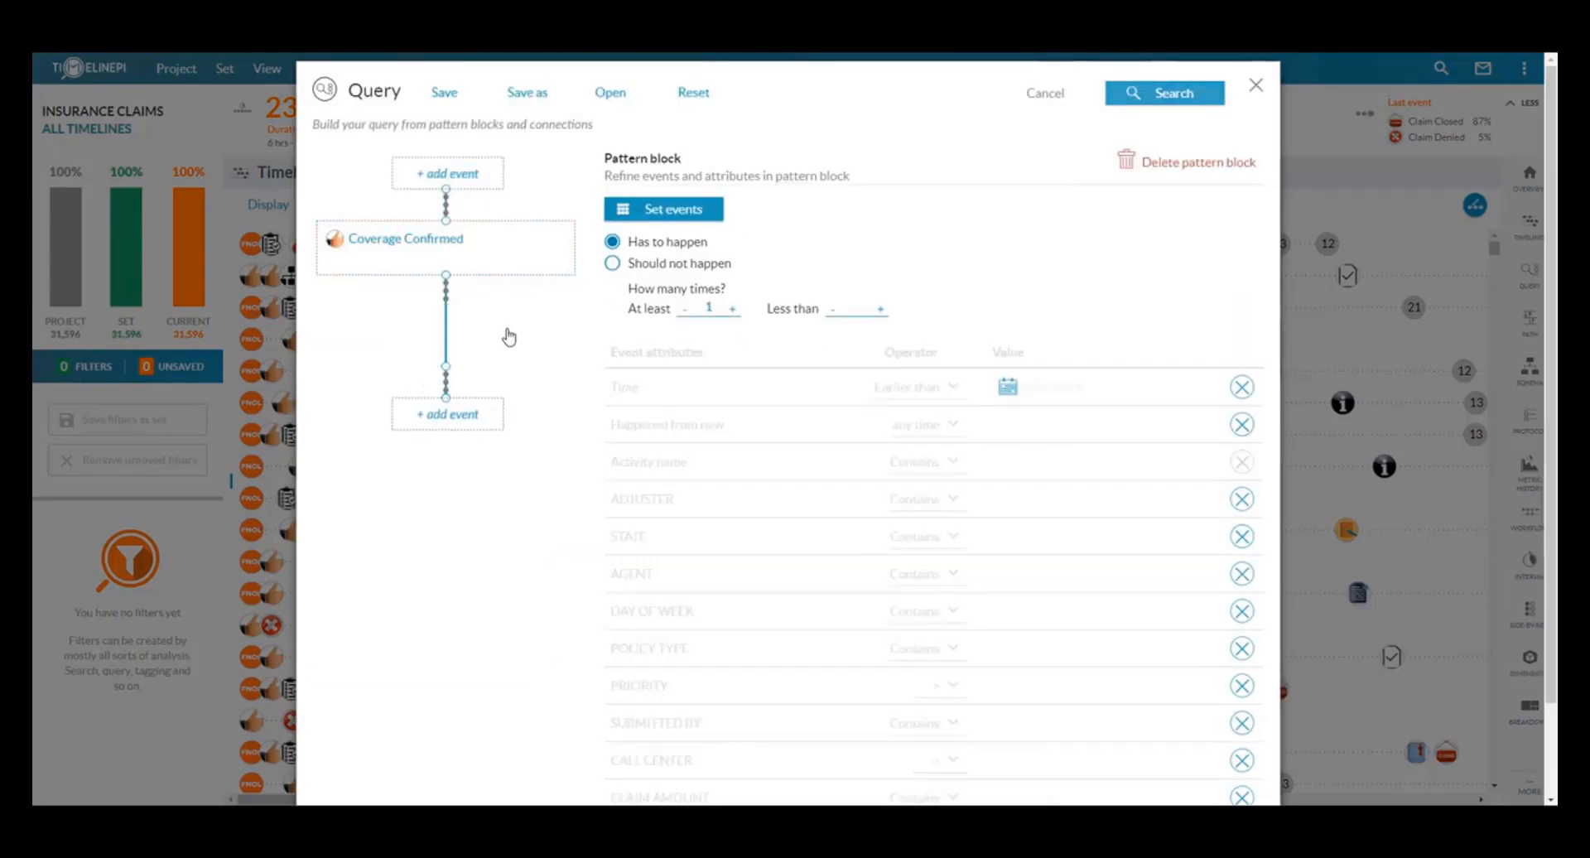
left_click(663, 209)
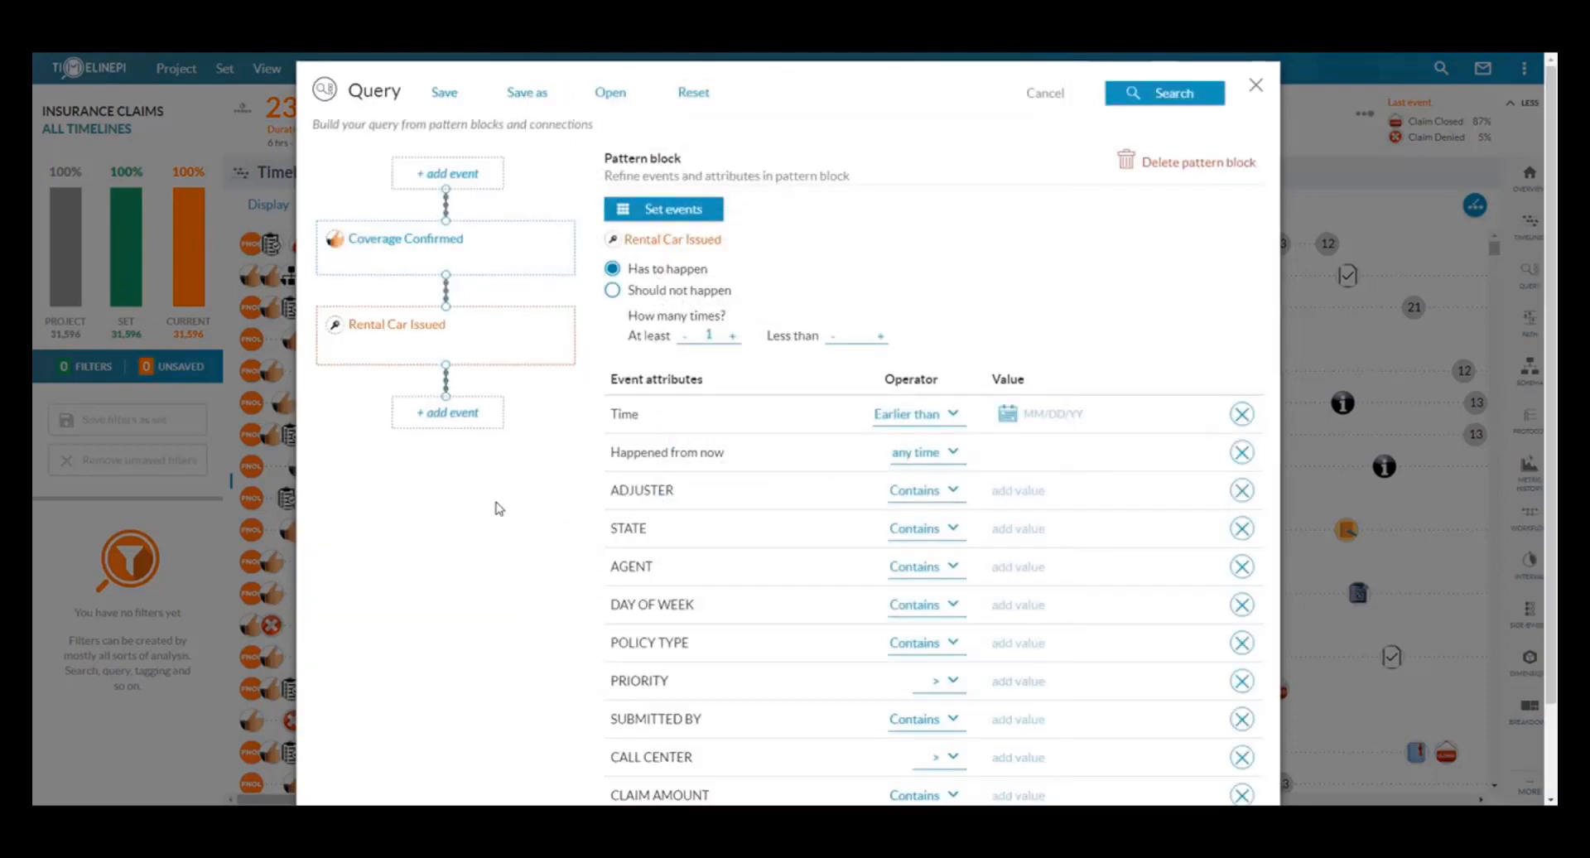
left_click(448, 411)
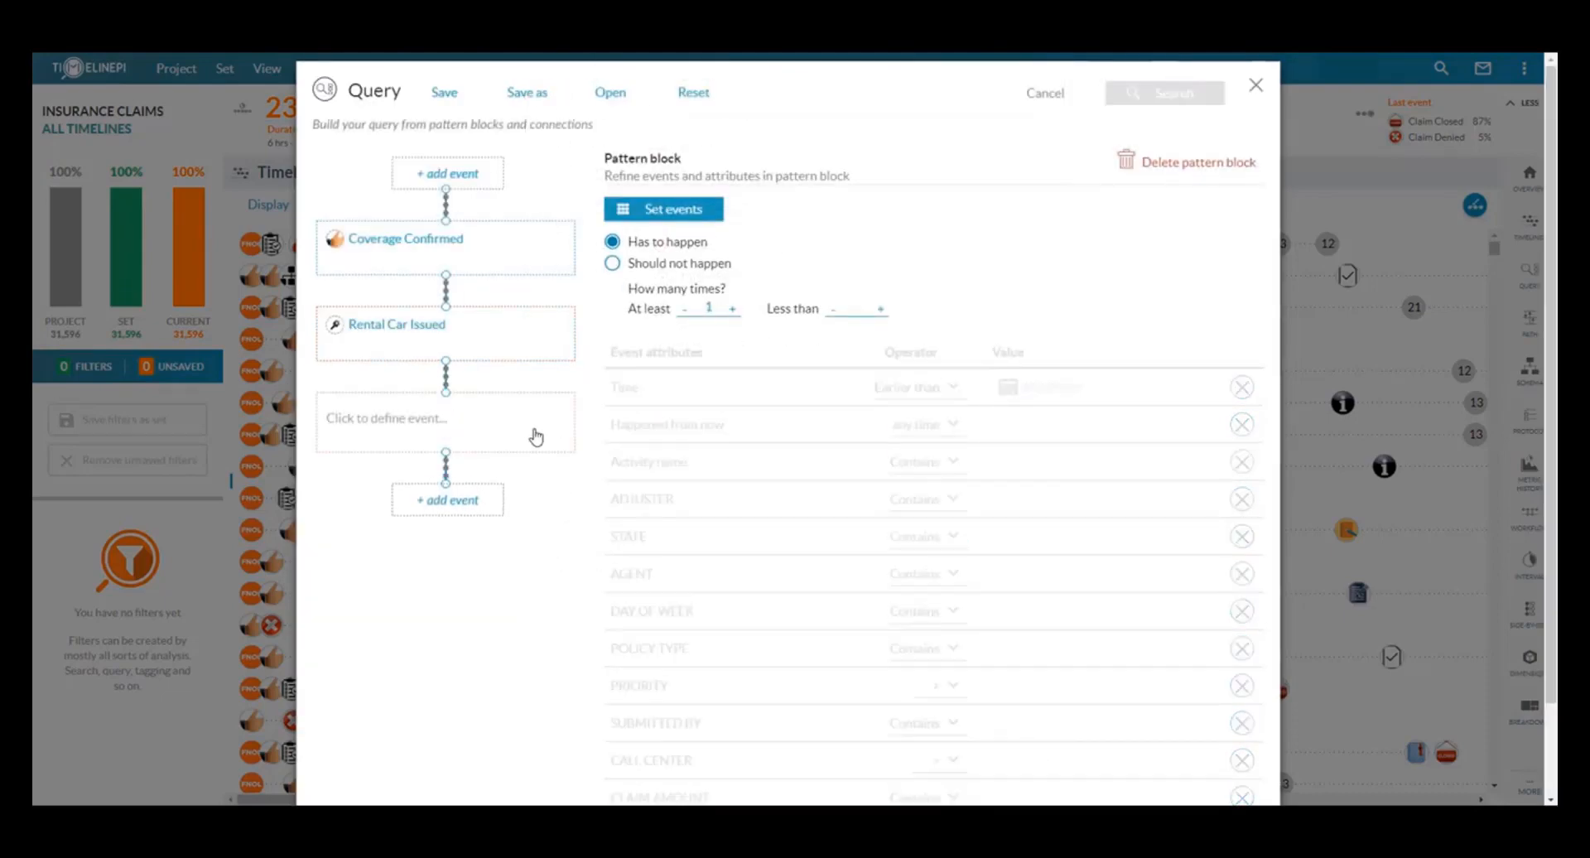
Set the third block to Claim Denied and mark Coverage Confirmed 'Should not happen'.
left_click(662, 209)
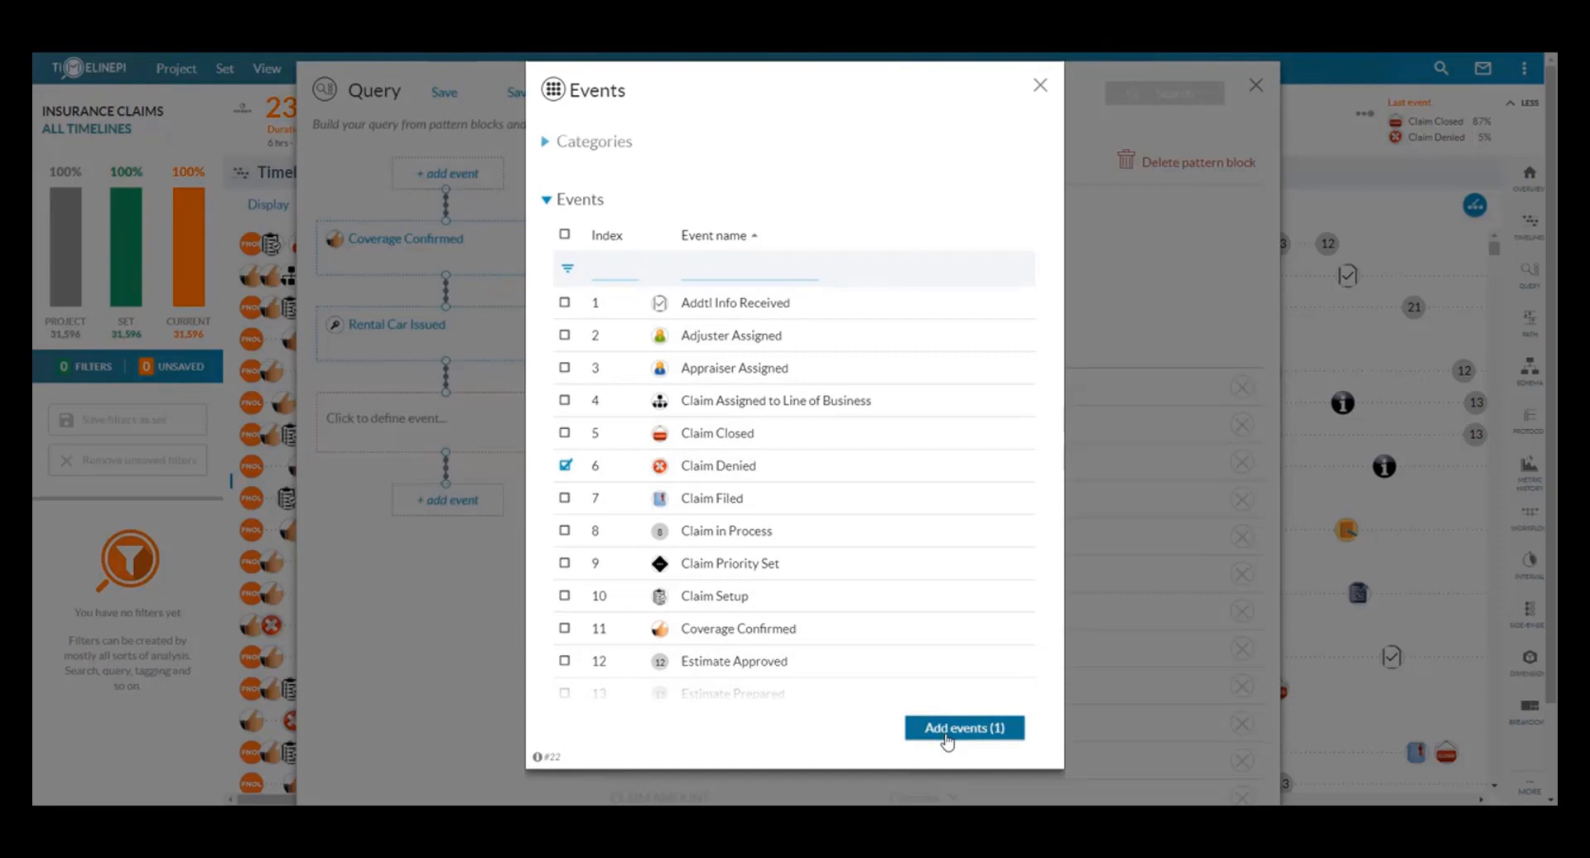
left_click(964, 727)
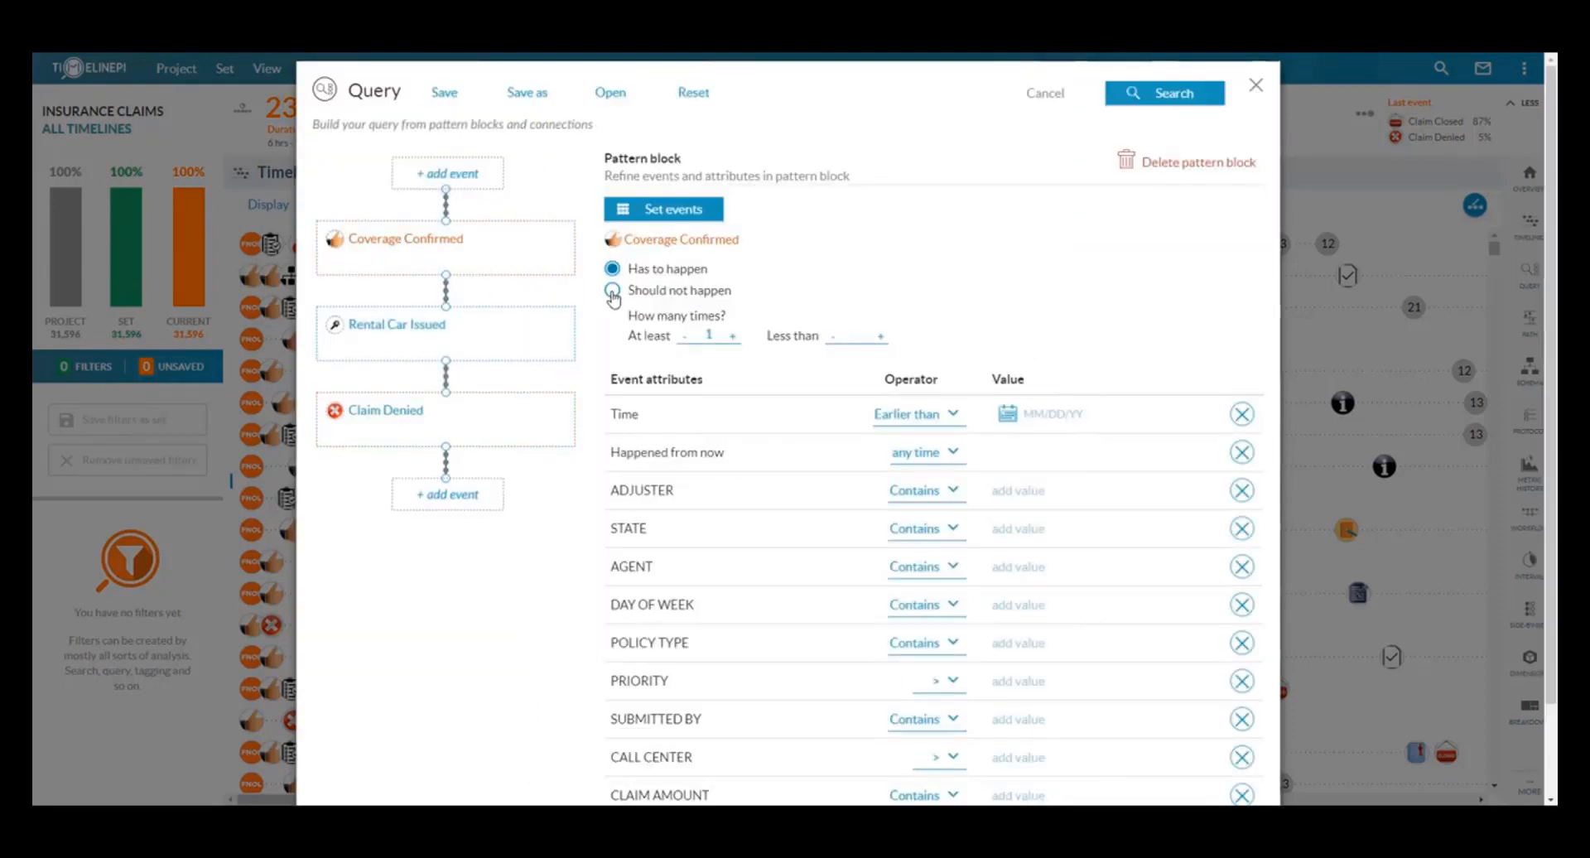
left_click(613, 291)
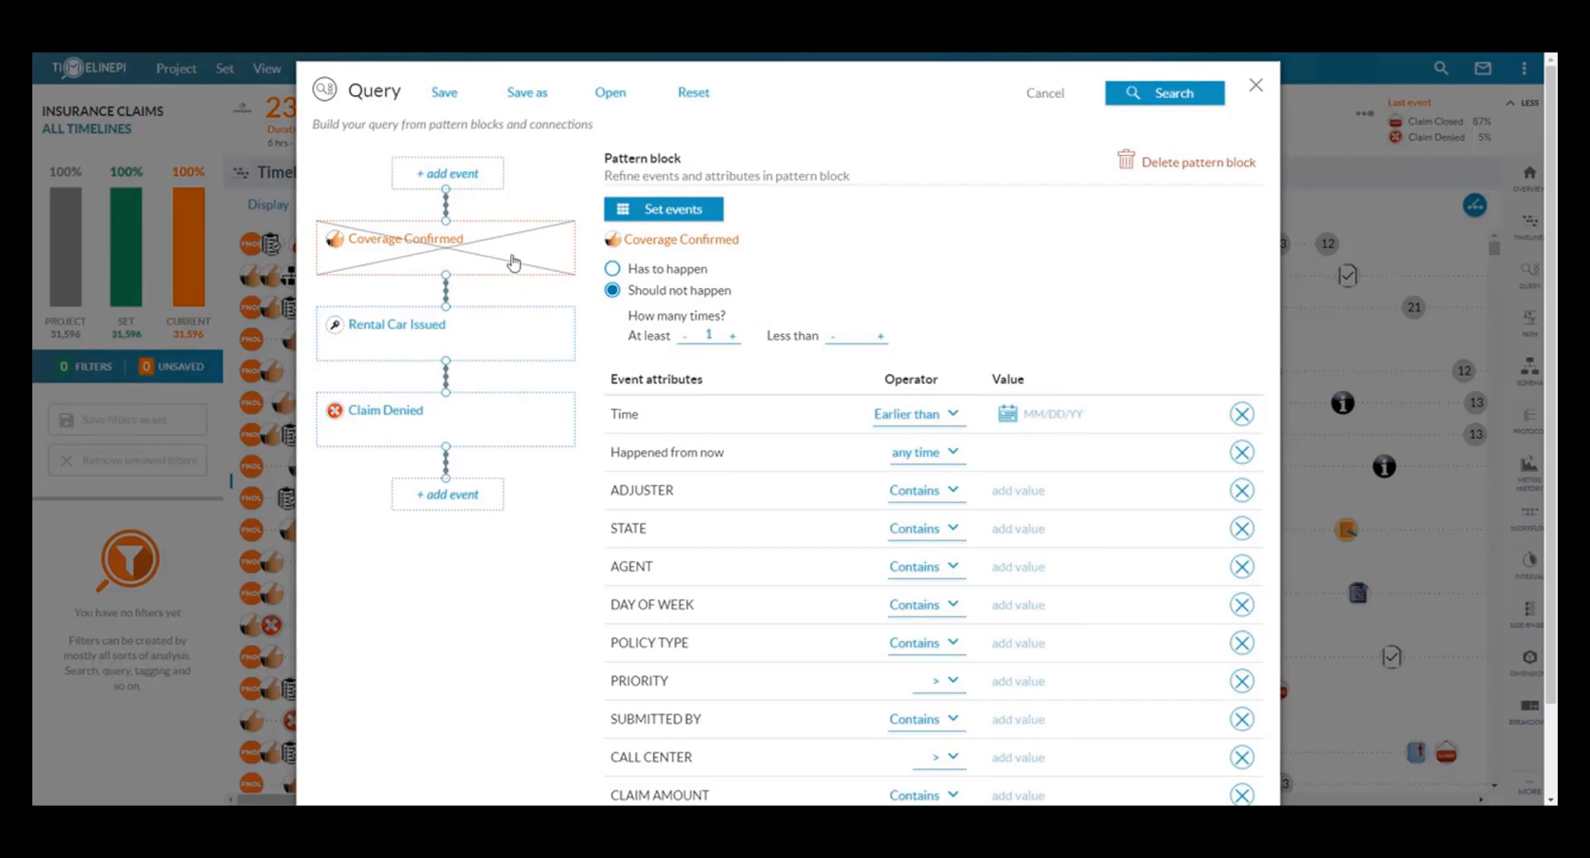
mouse_move(483, 425)
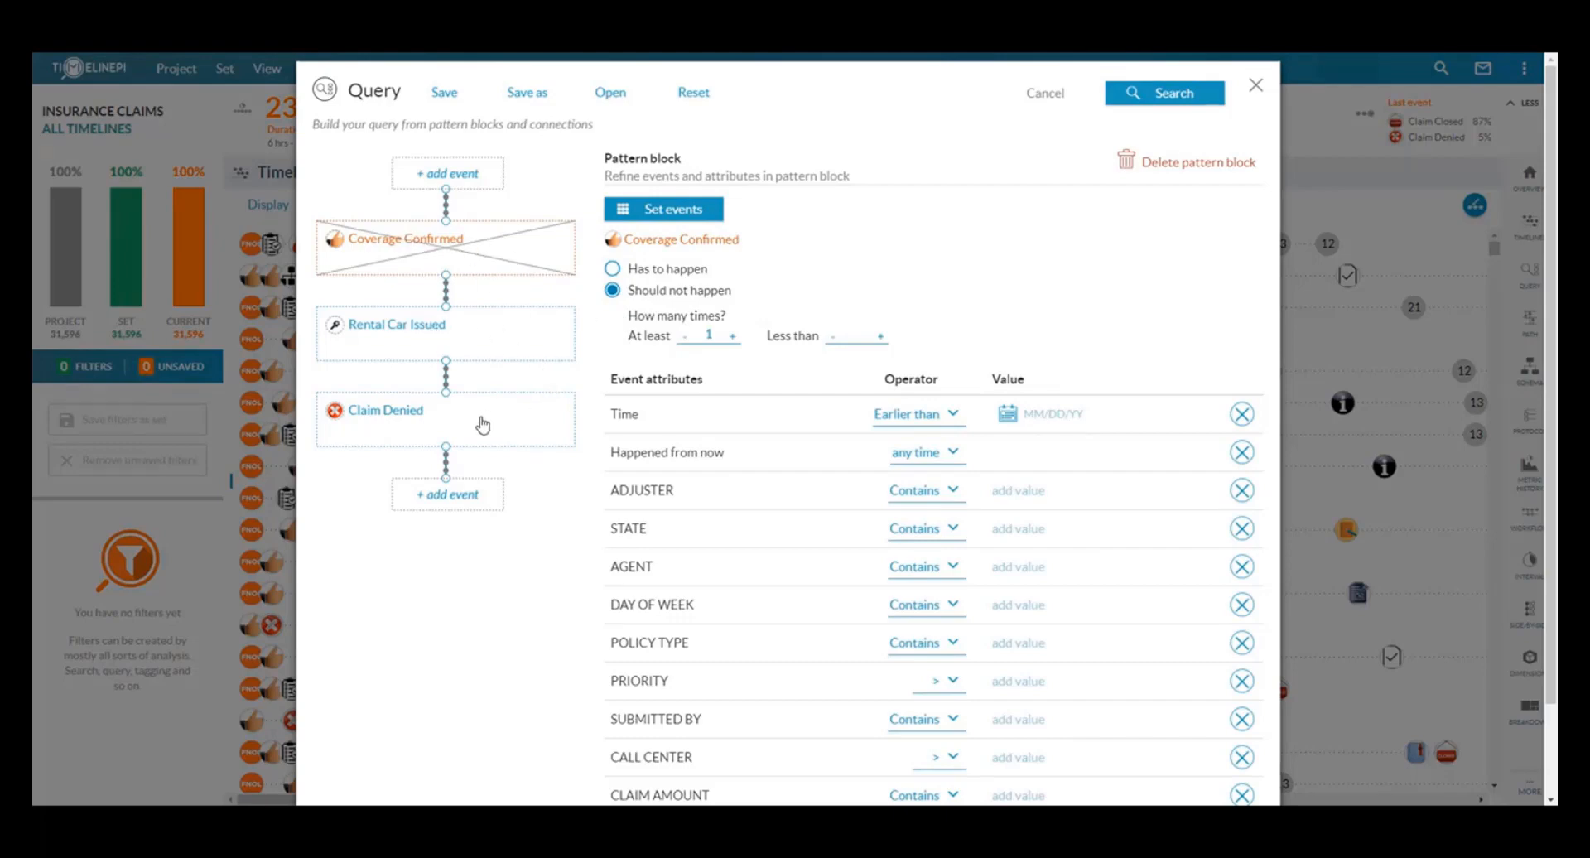
mouse_move(1098, 139)
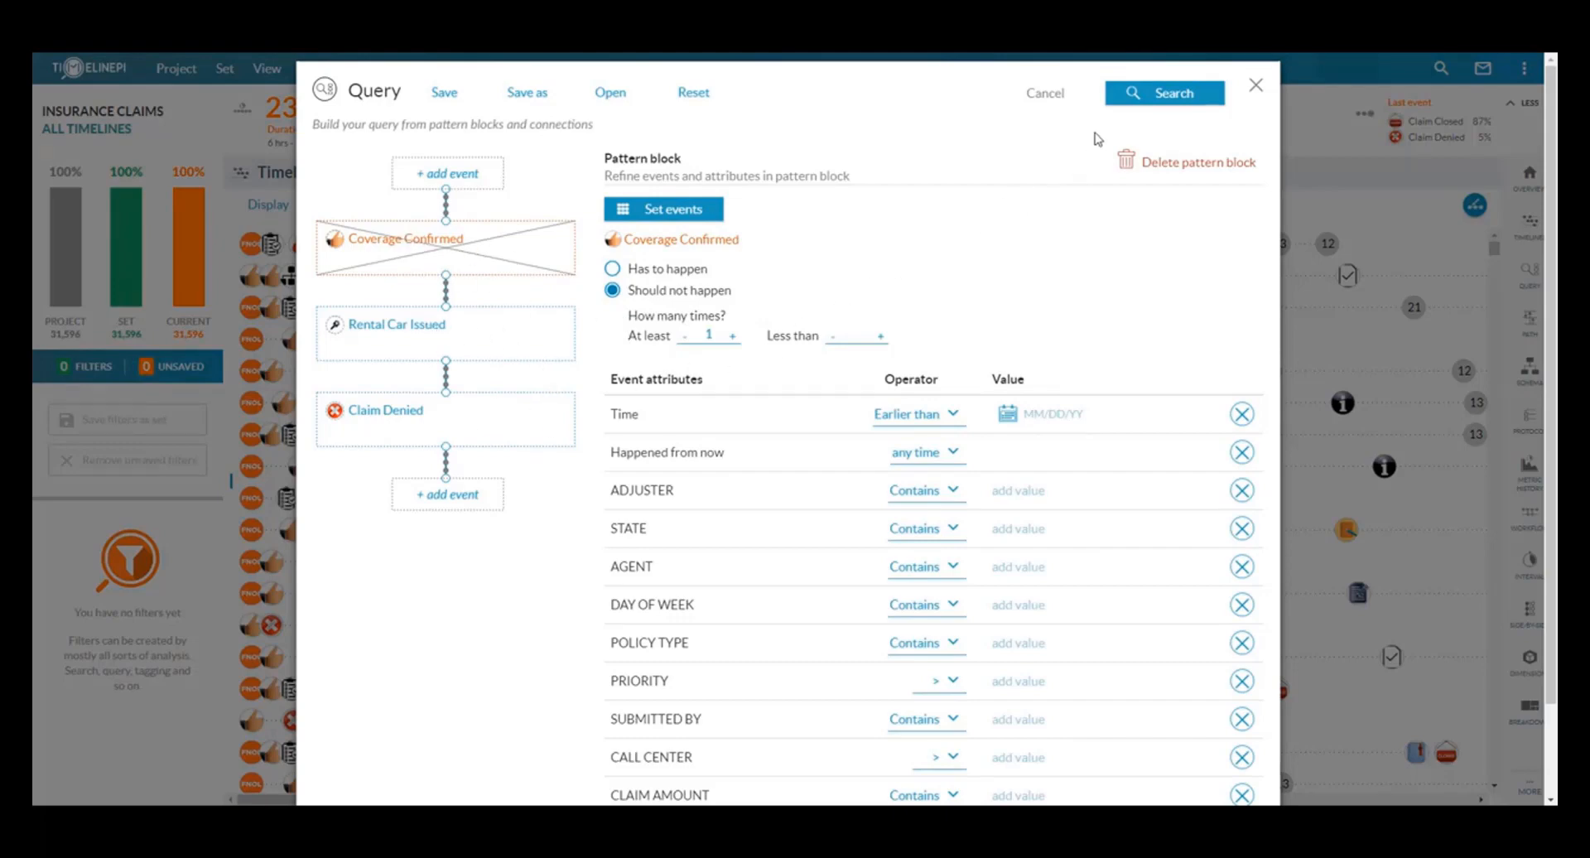
Run the query as a filter, leaving 91 claim timelines (0.3%).
left_click(1164, 92)
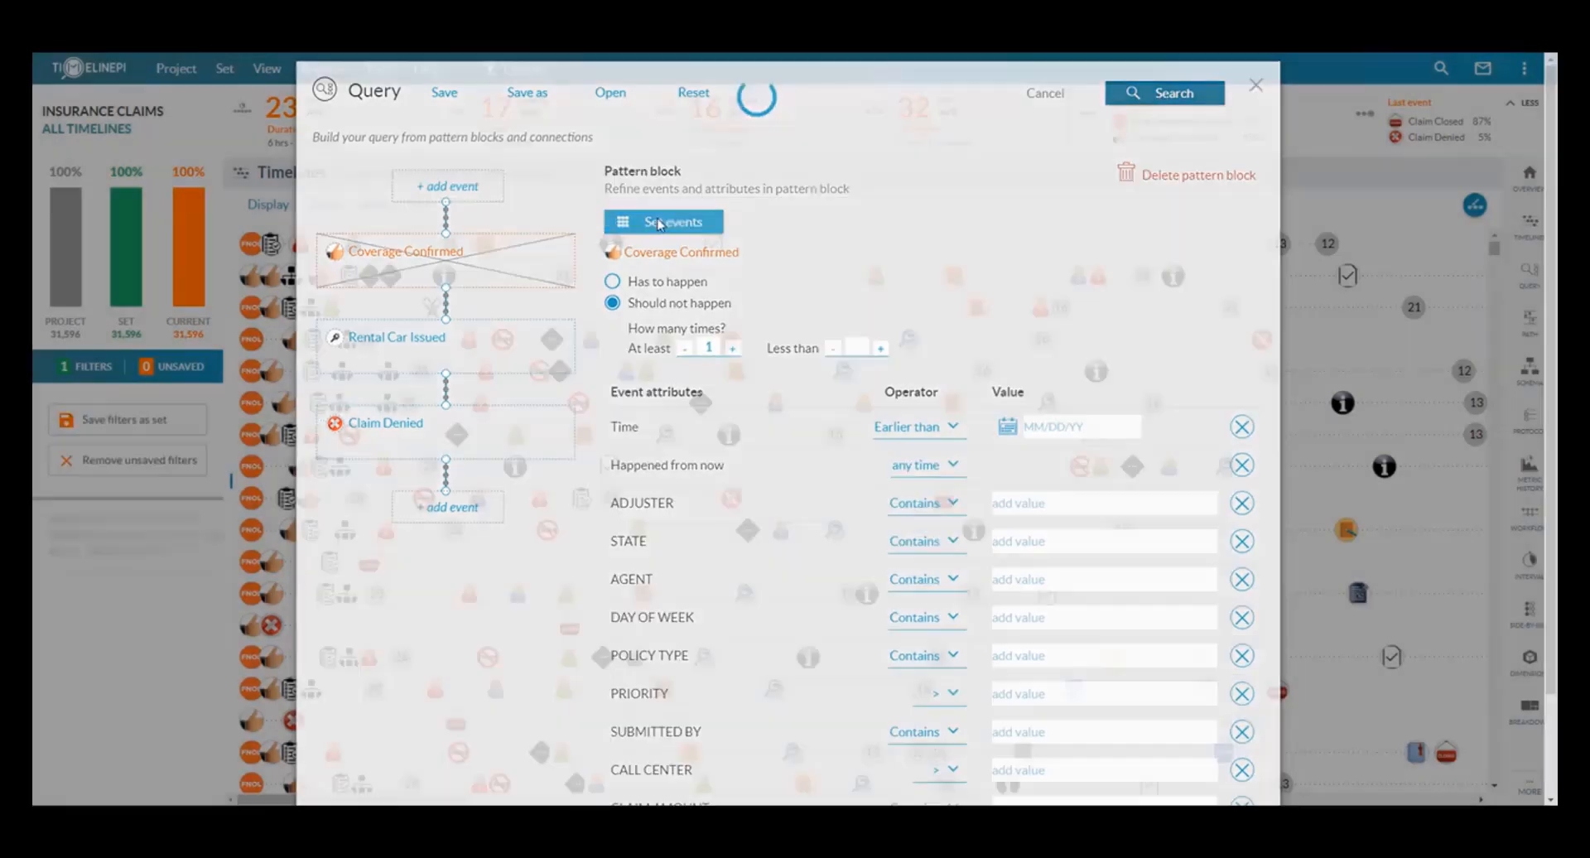
left_click(1163, 91)
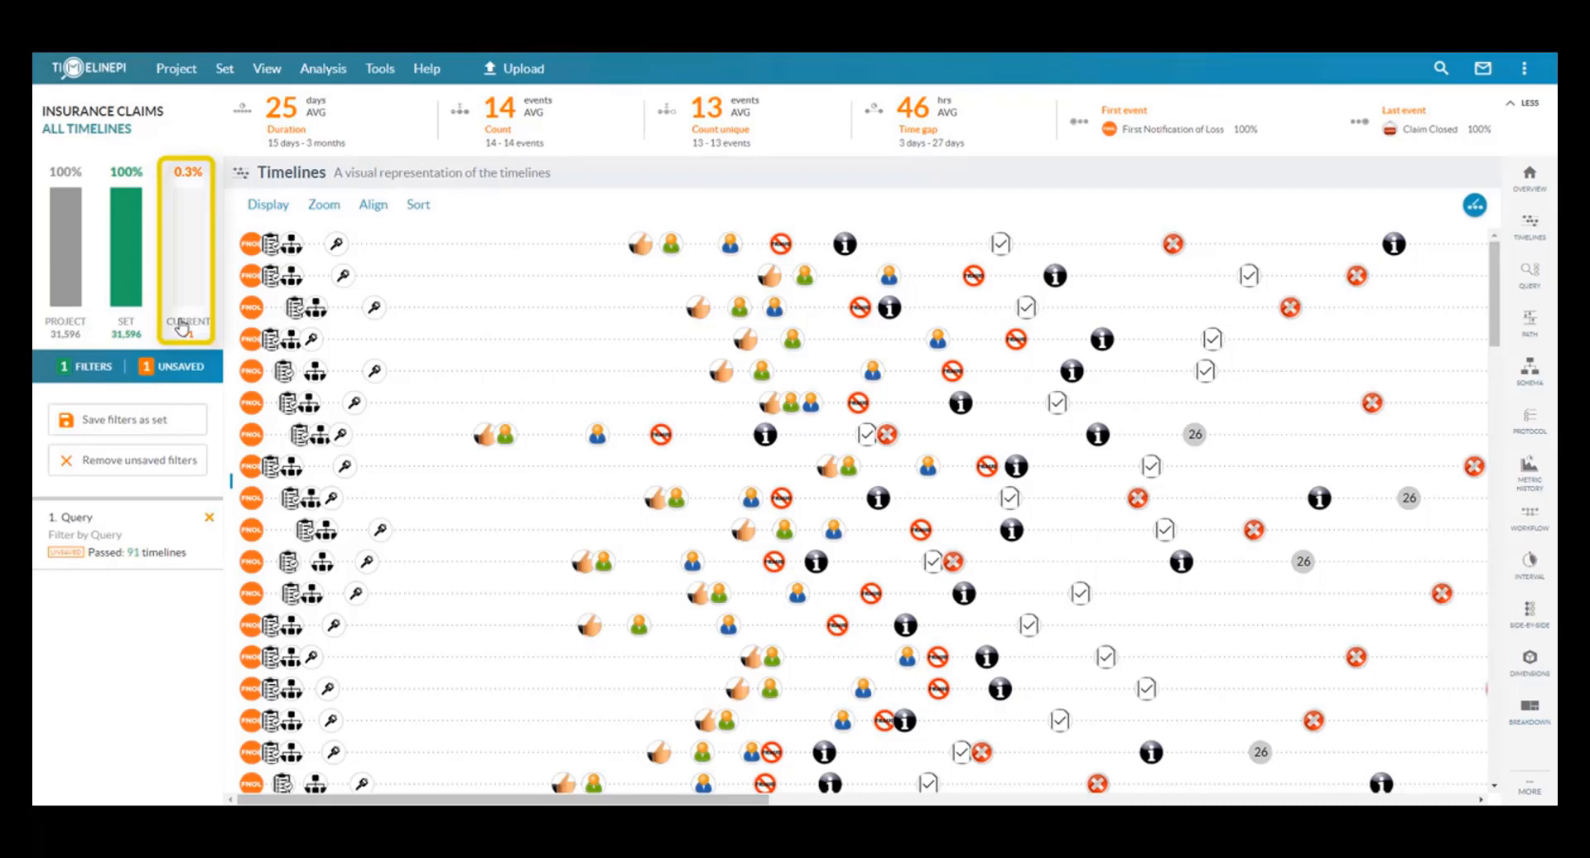
mouse_move(409, 321)
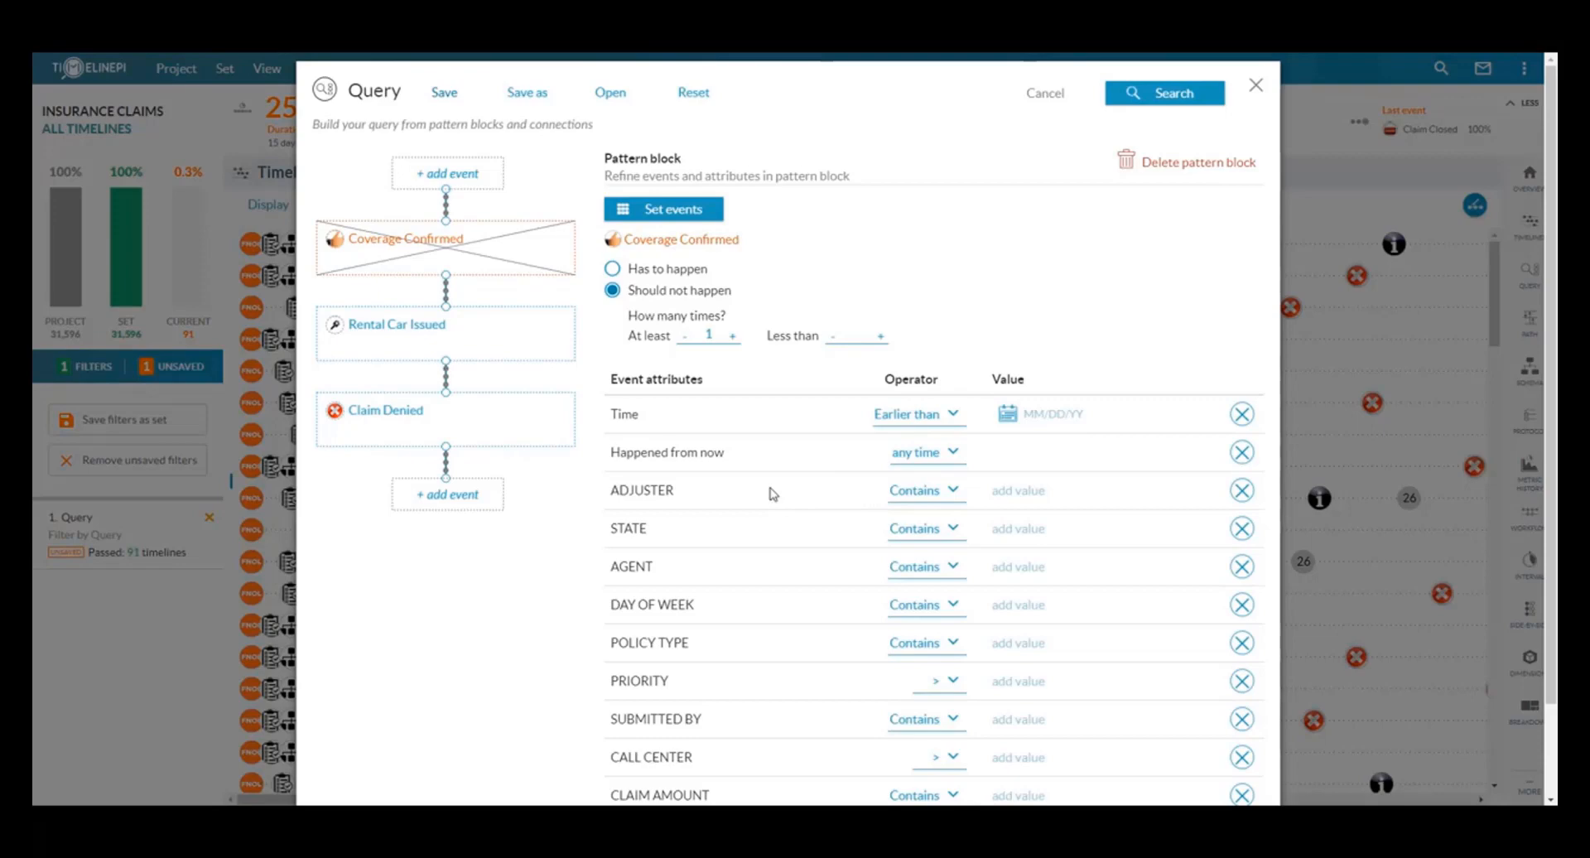
mouse_move(747, 355)
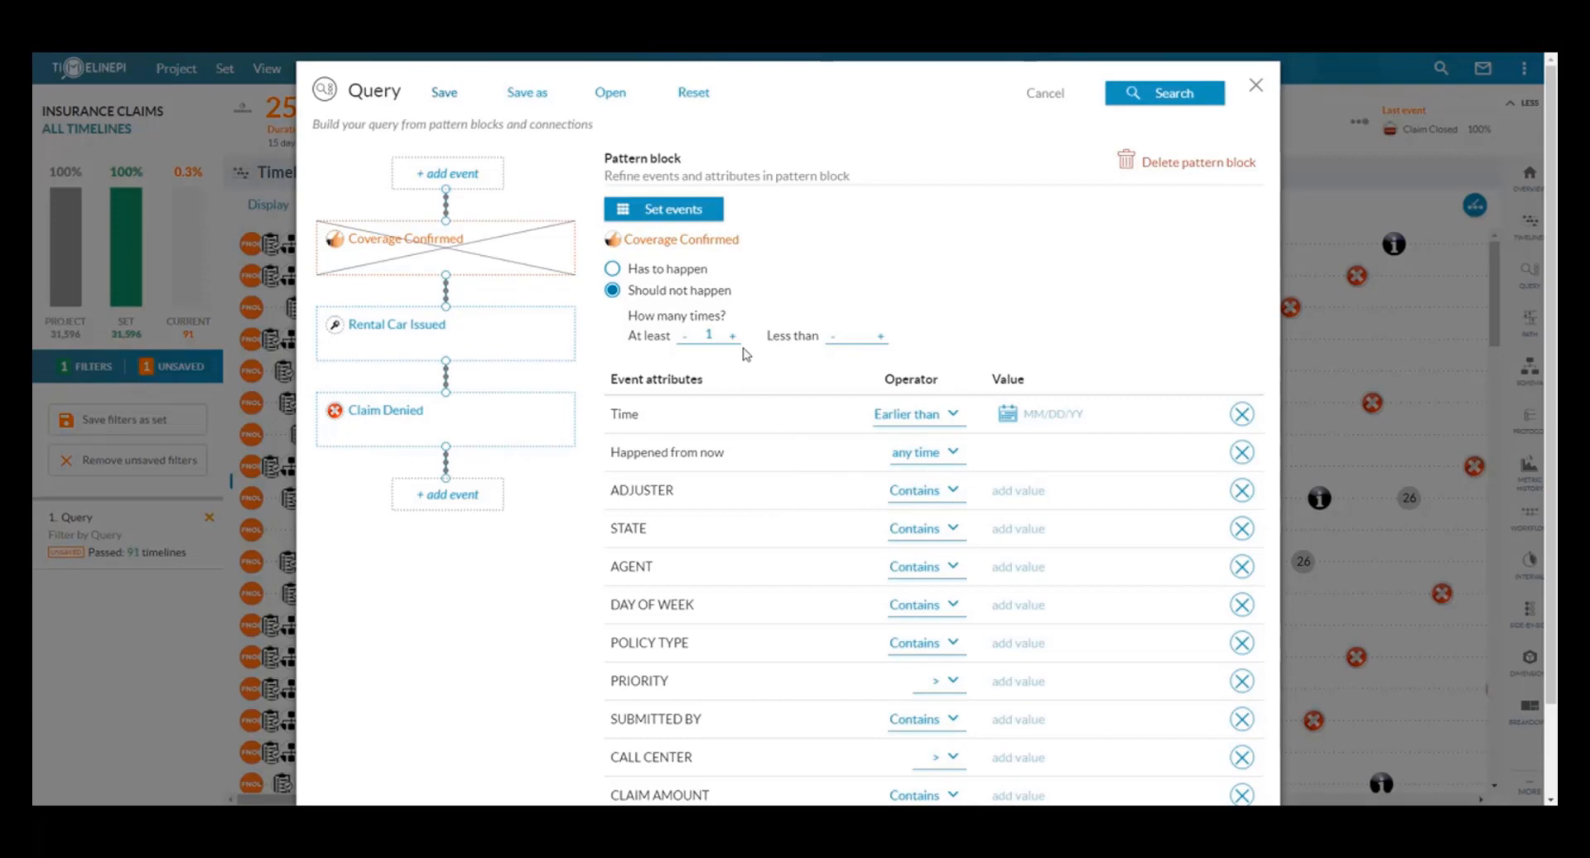
mouse_move(1024, 511)
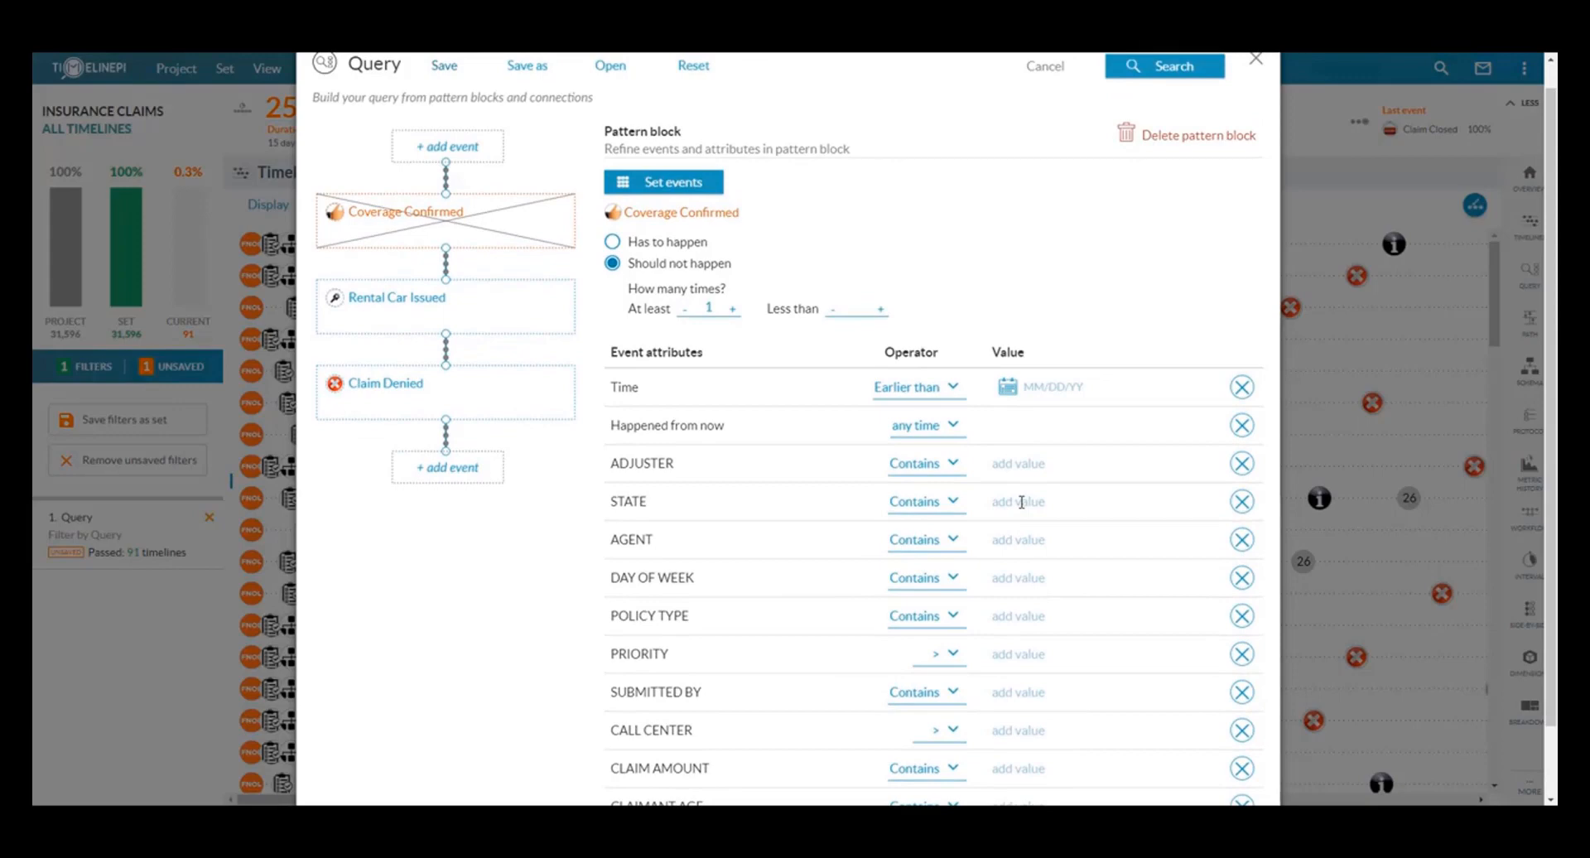
mouse_move(477, 474)
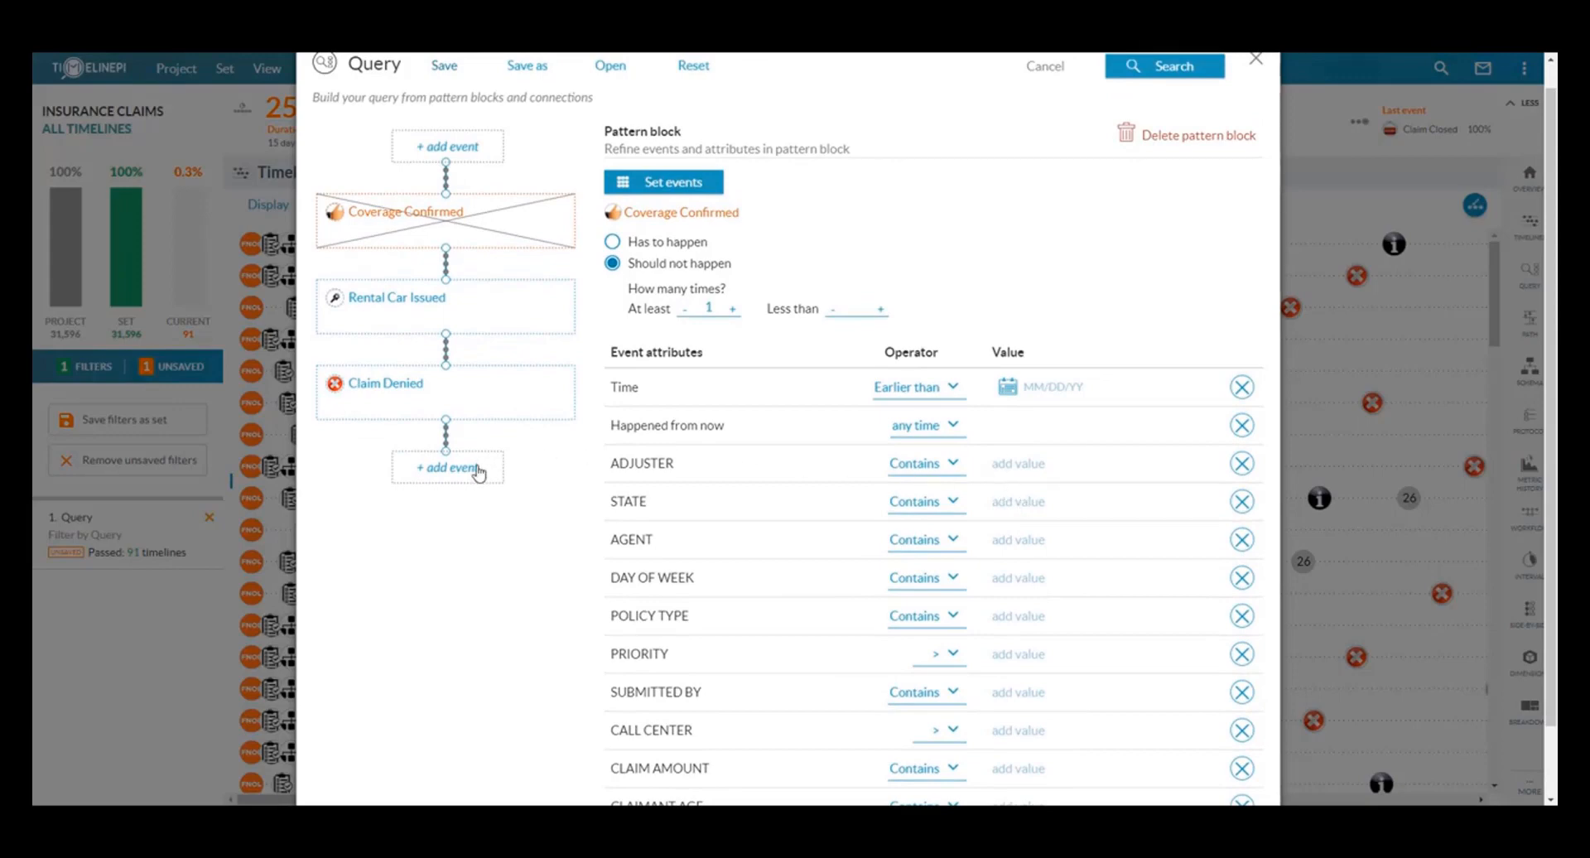
Append Rental Car Returned as a fourth event after Claim Denied.
left_click(446, 468)
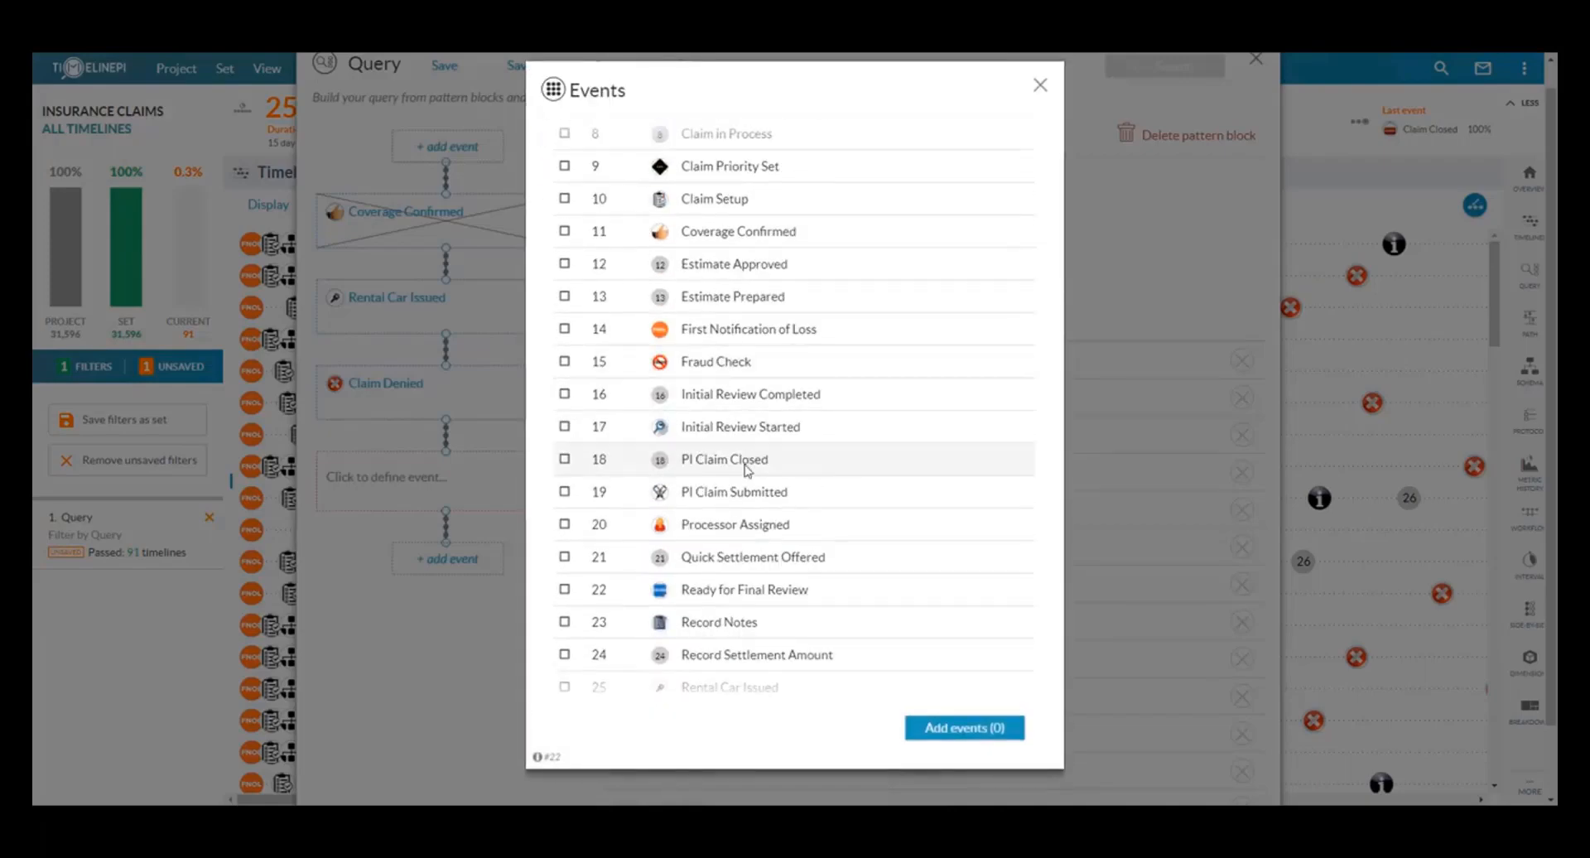
left_click(565, 641)
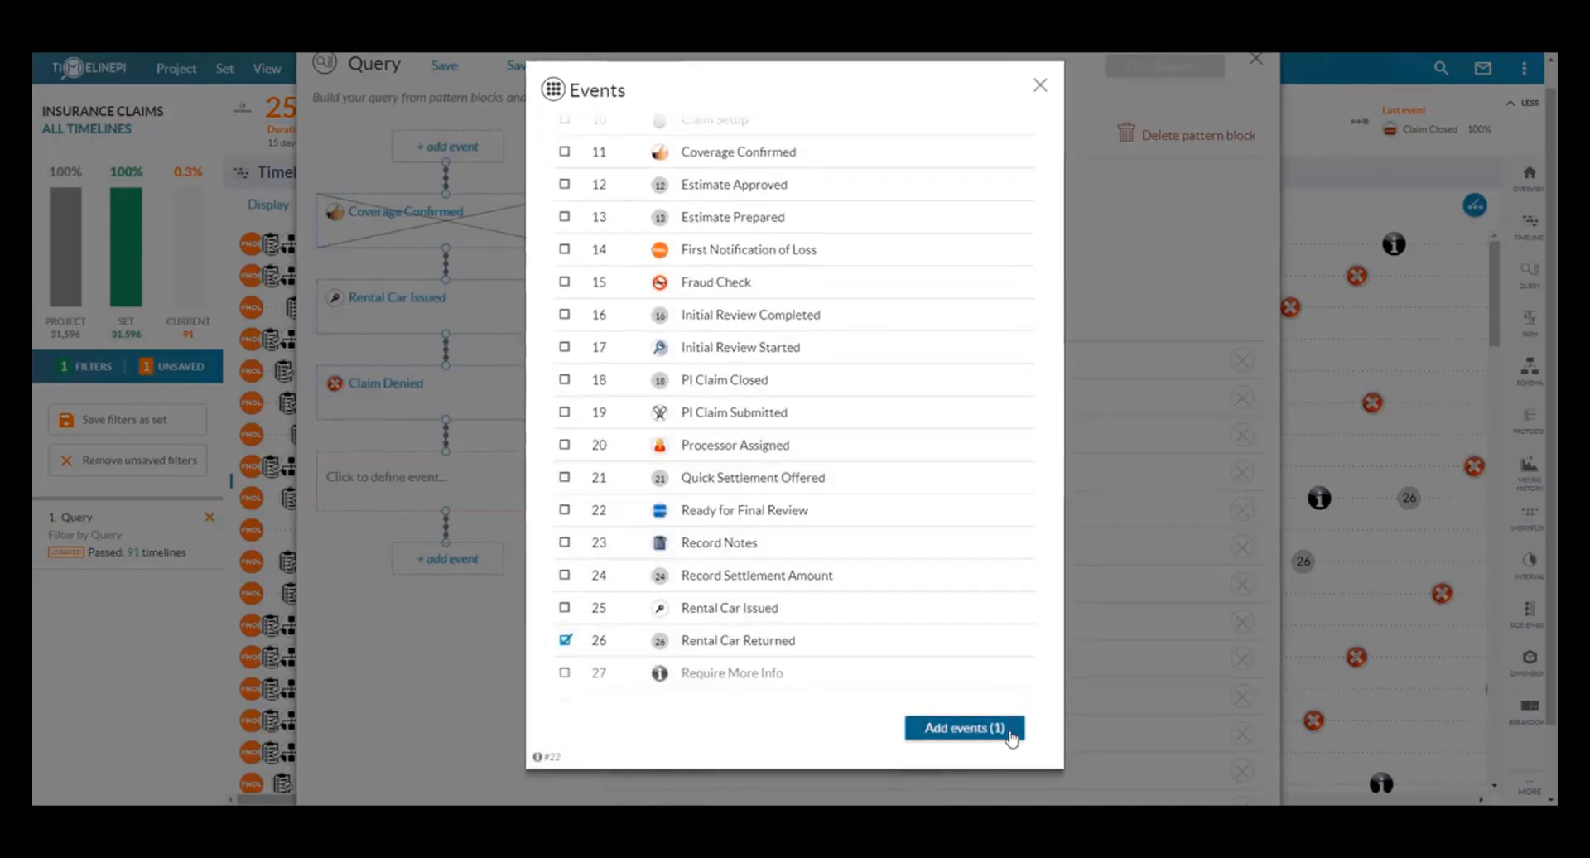
left_click(962, 728)
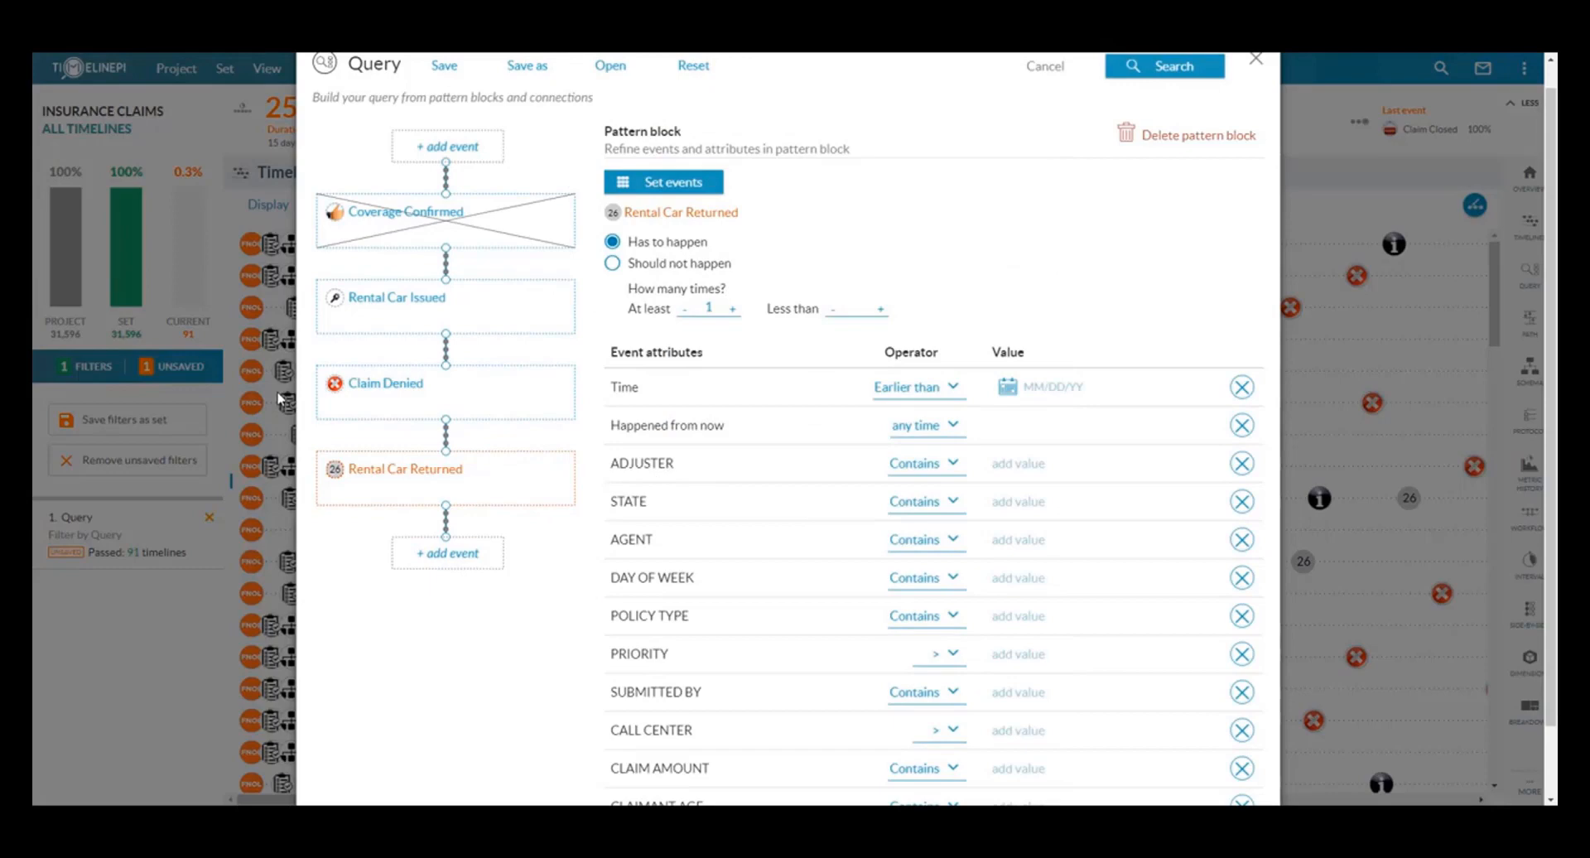
mouse_move(489, 405)
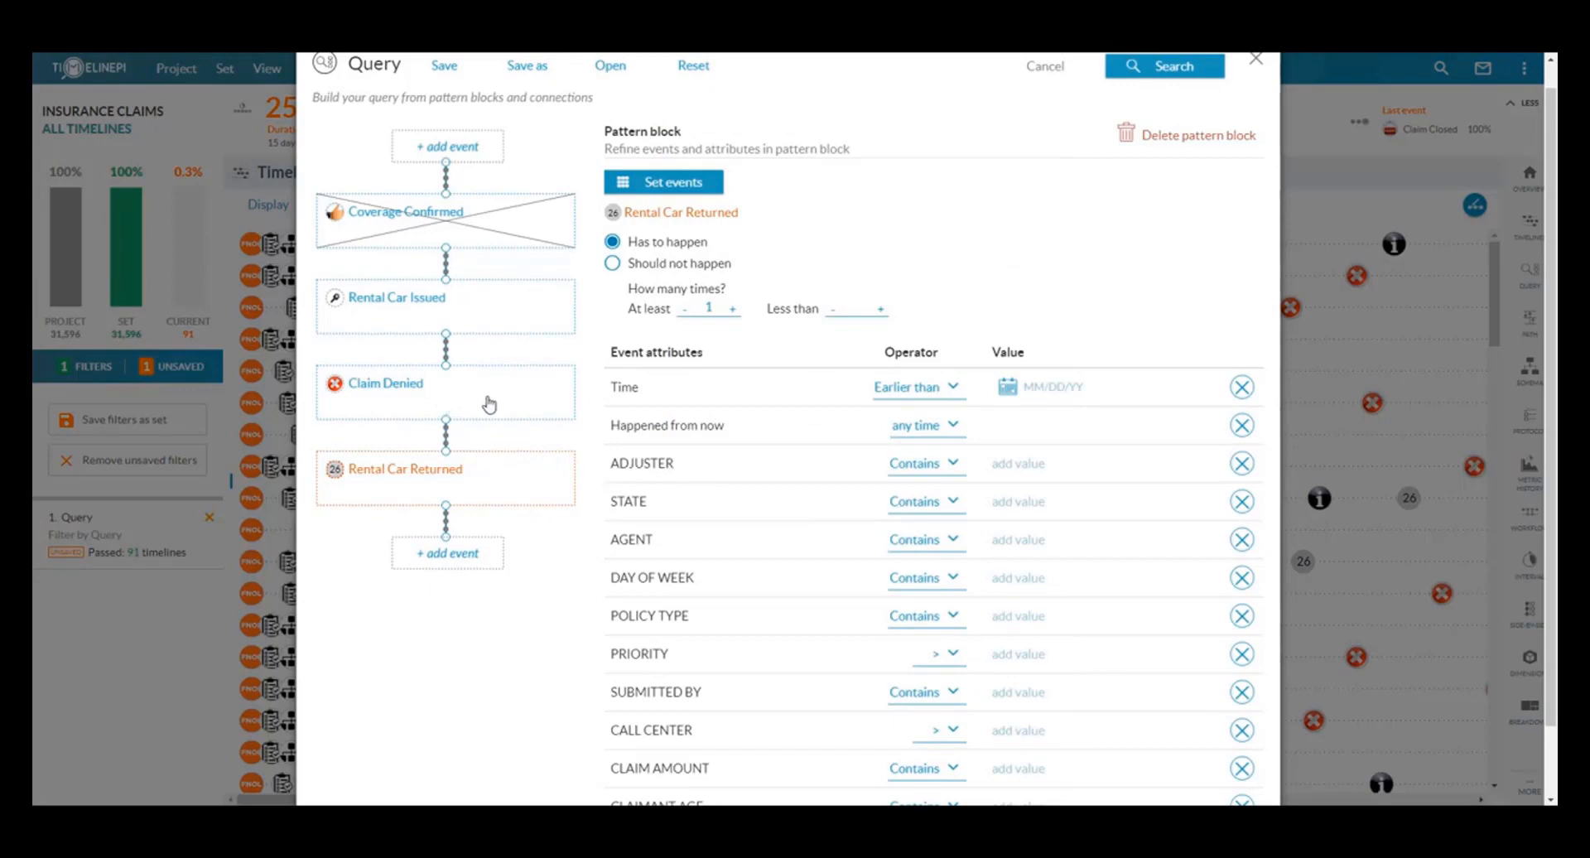
mouse_move(452, 444)
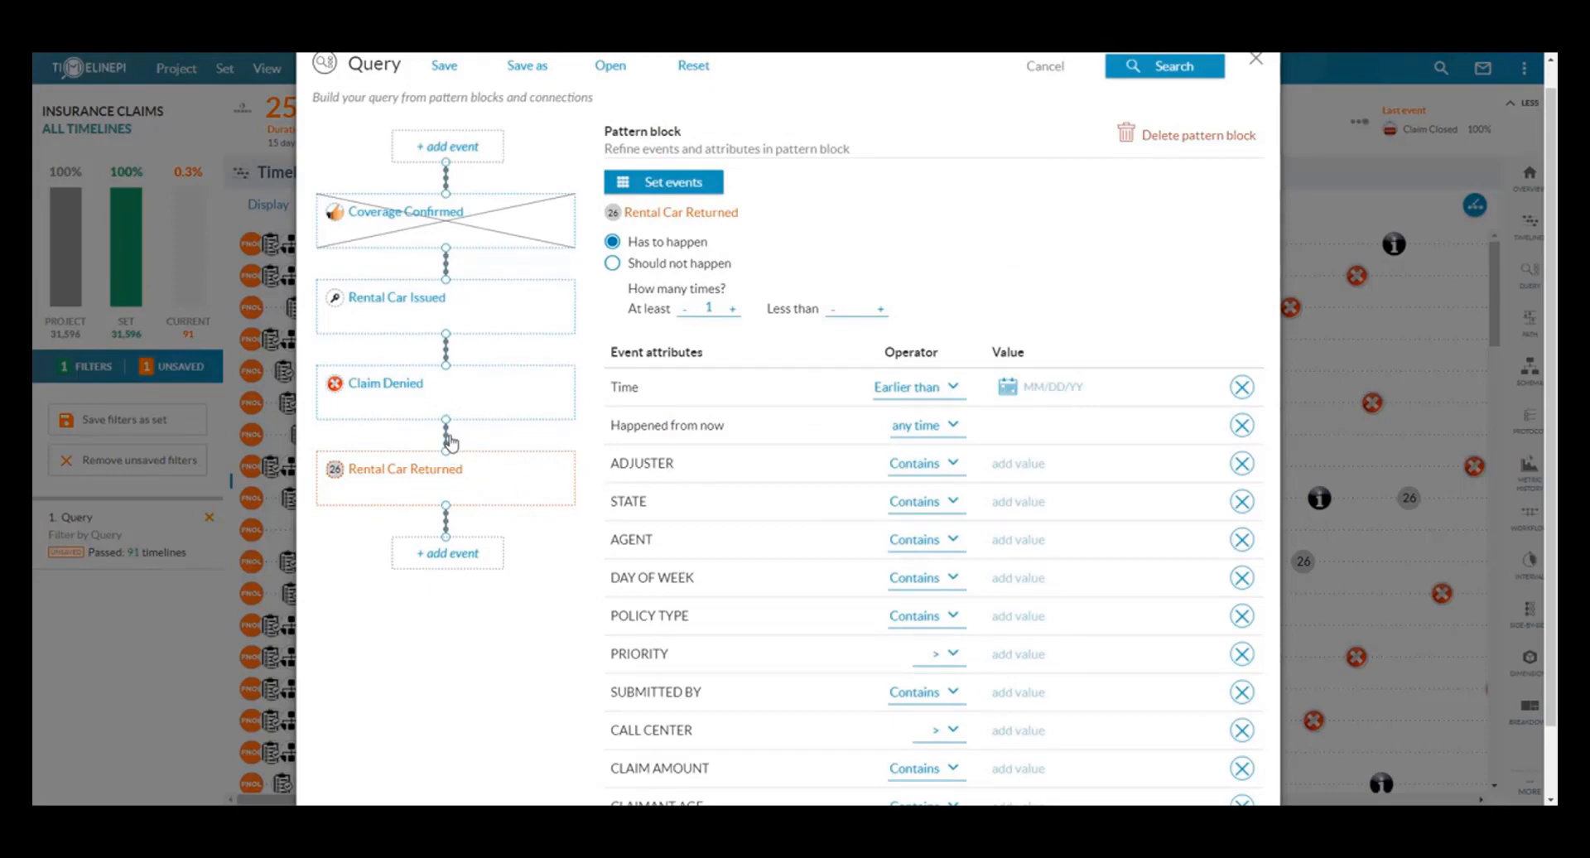
Set the Claim Denied to Rental Car Returned connection to at least 4 days.
left_click(447, 443)
type("4")
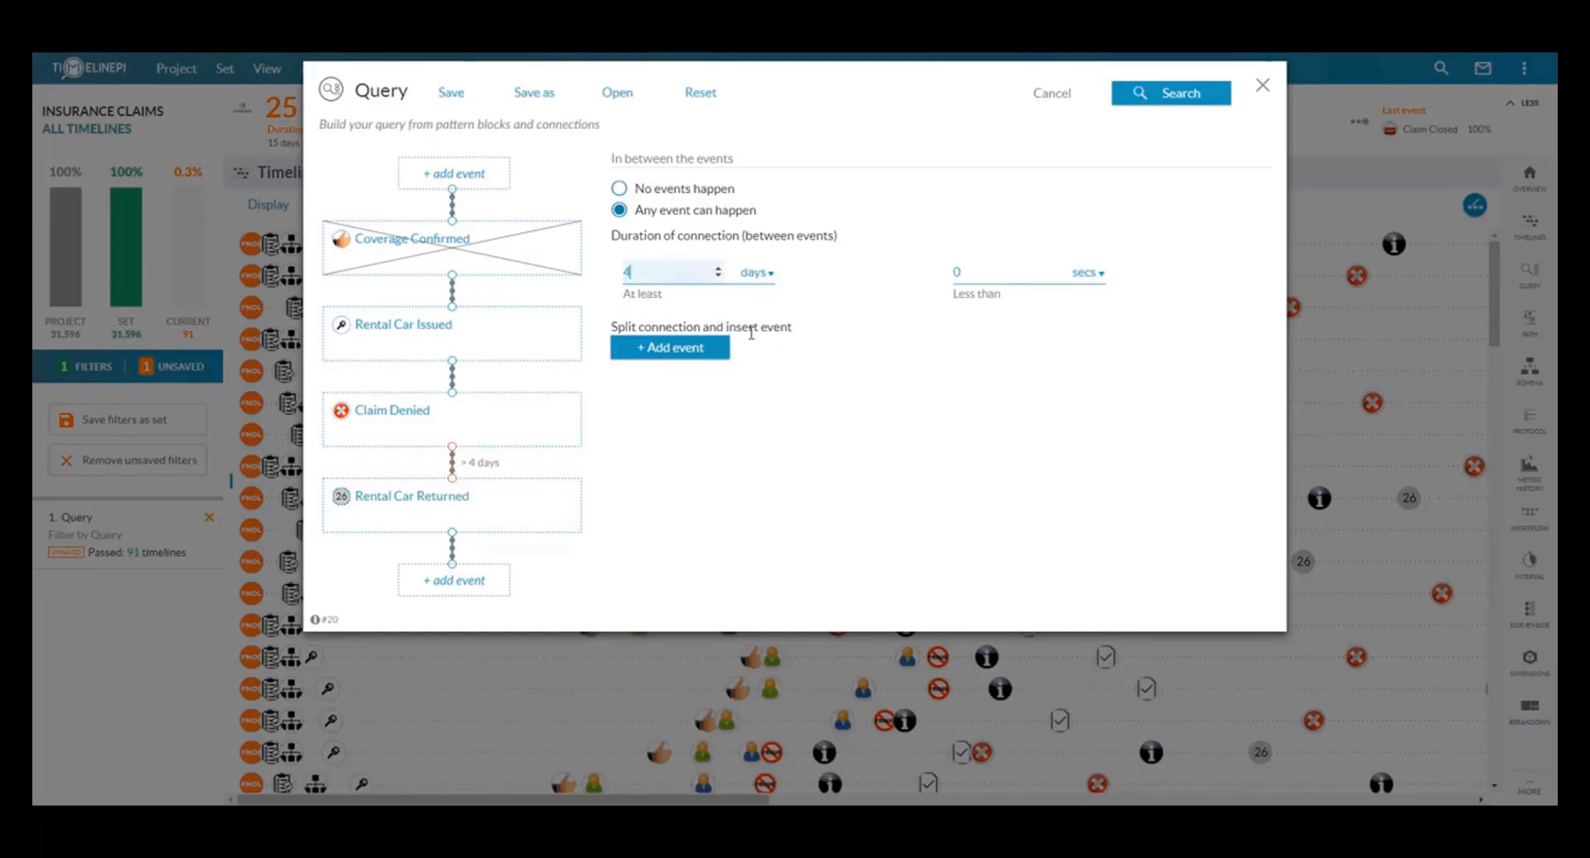
mouse_move(630, 416)
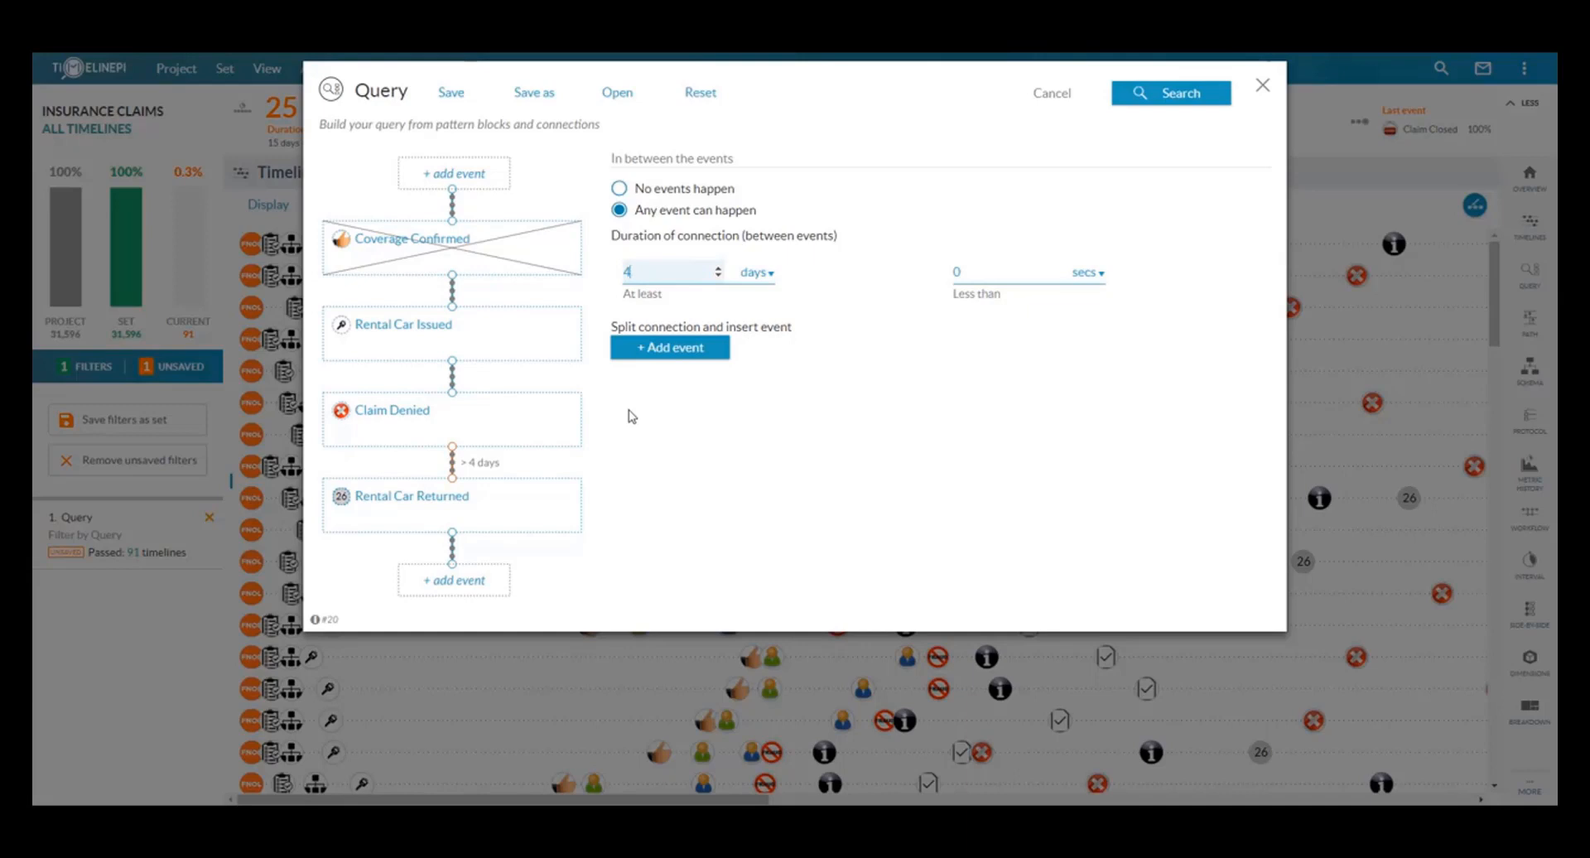
mouse_move(469, 477)
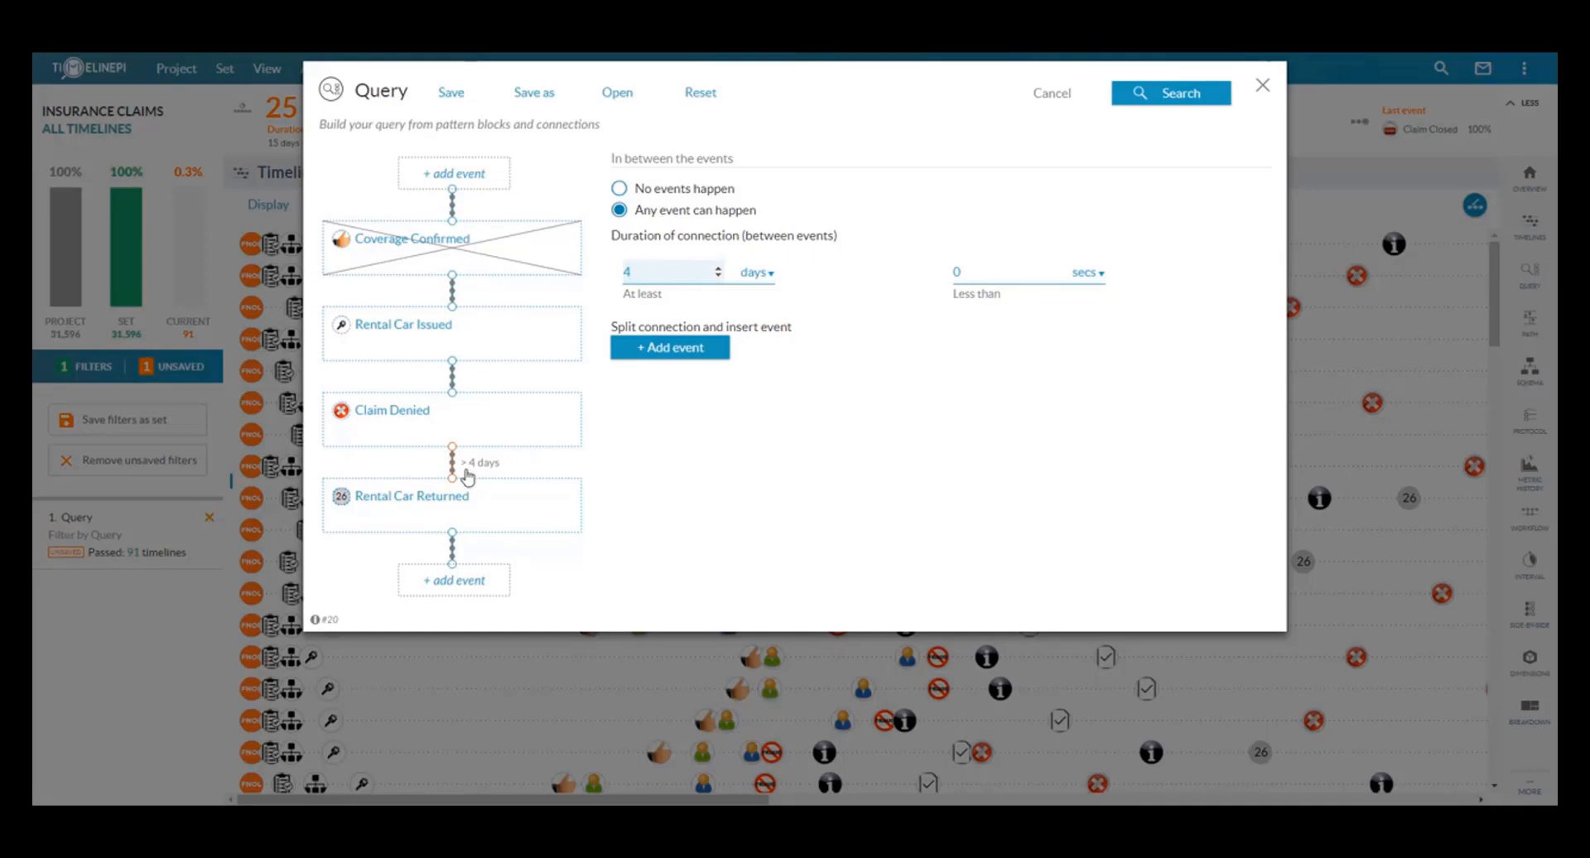
mouse_move(539, 345)
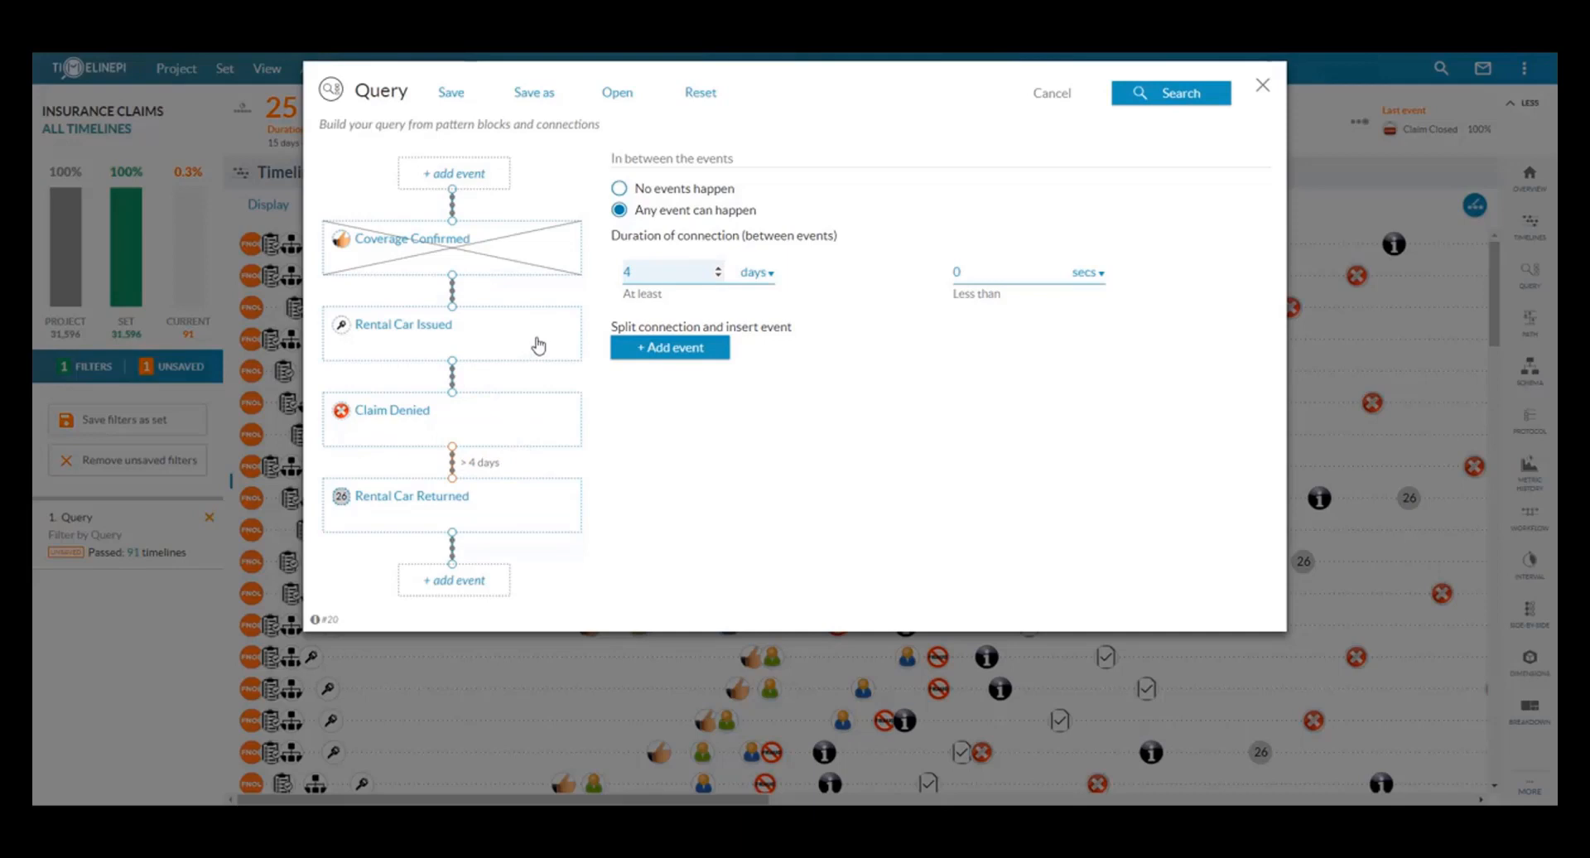
mouse_move(452, 293)
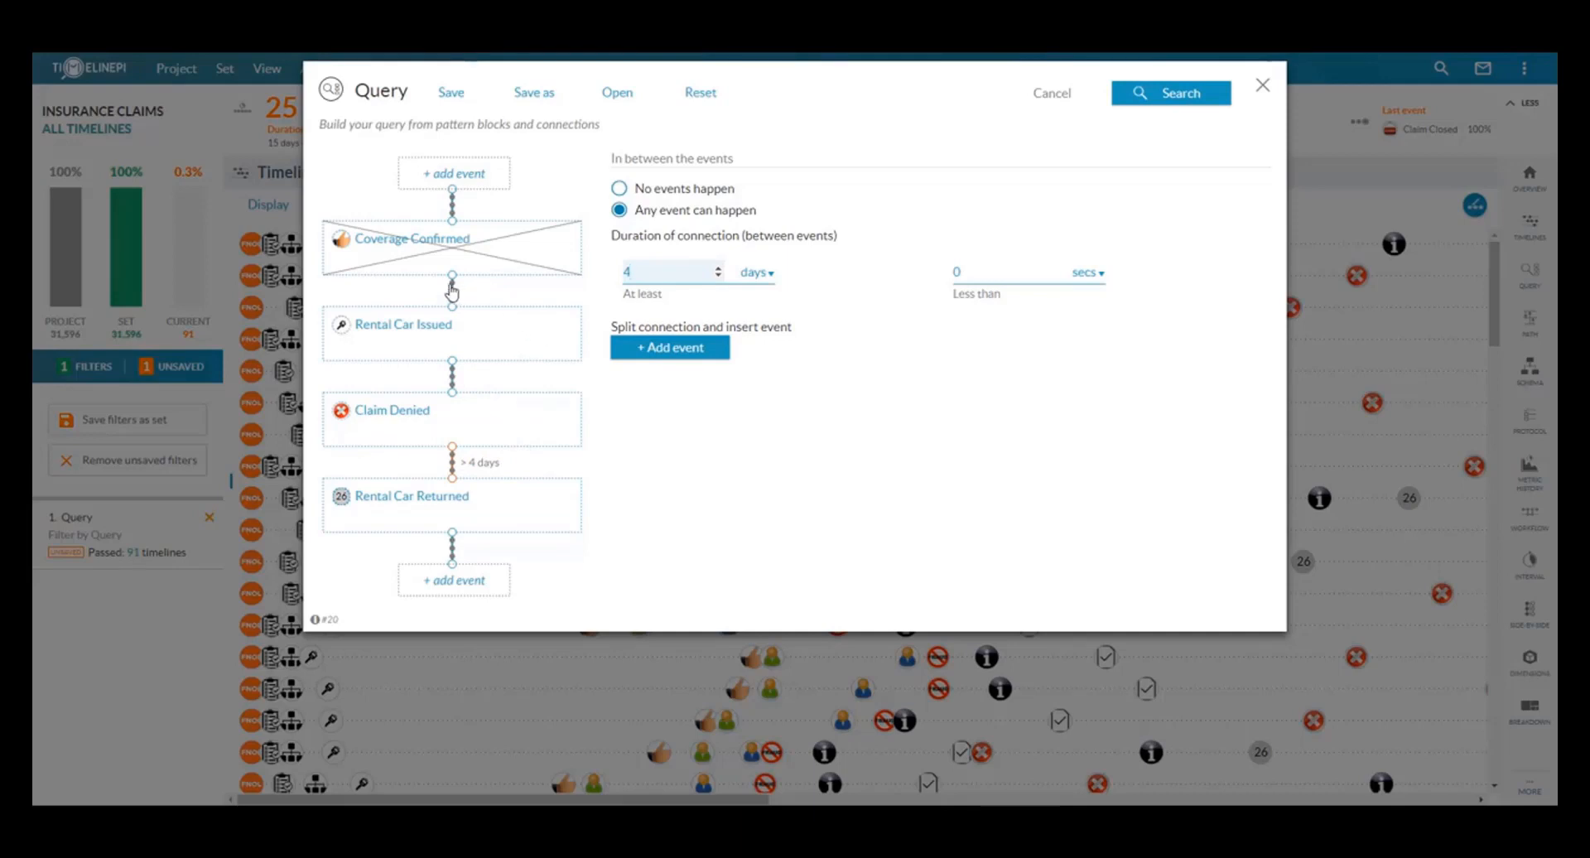
mouse_move(499, 260)
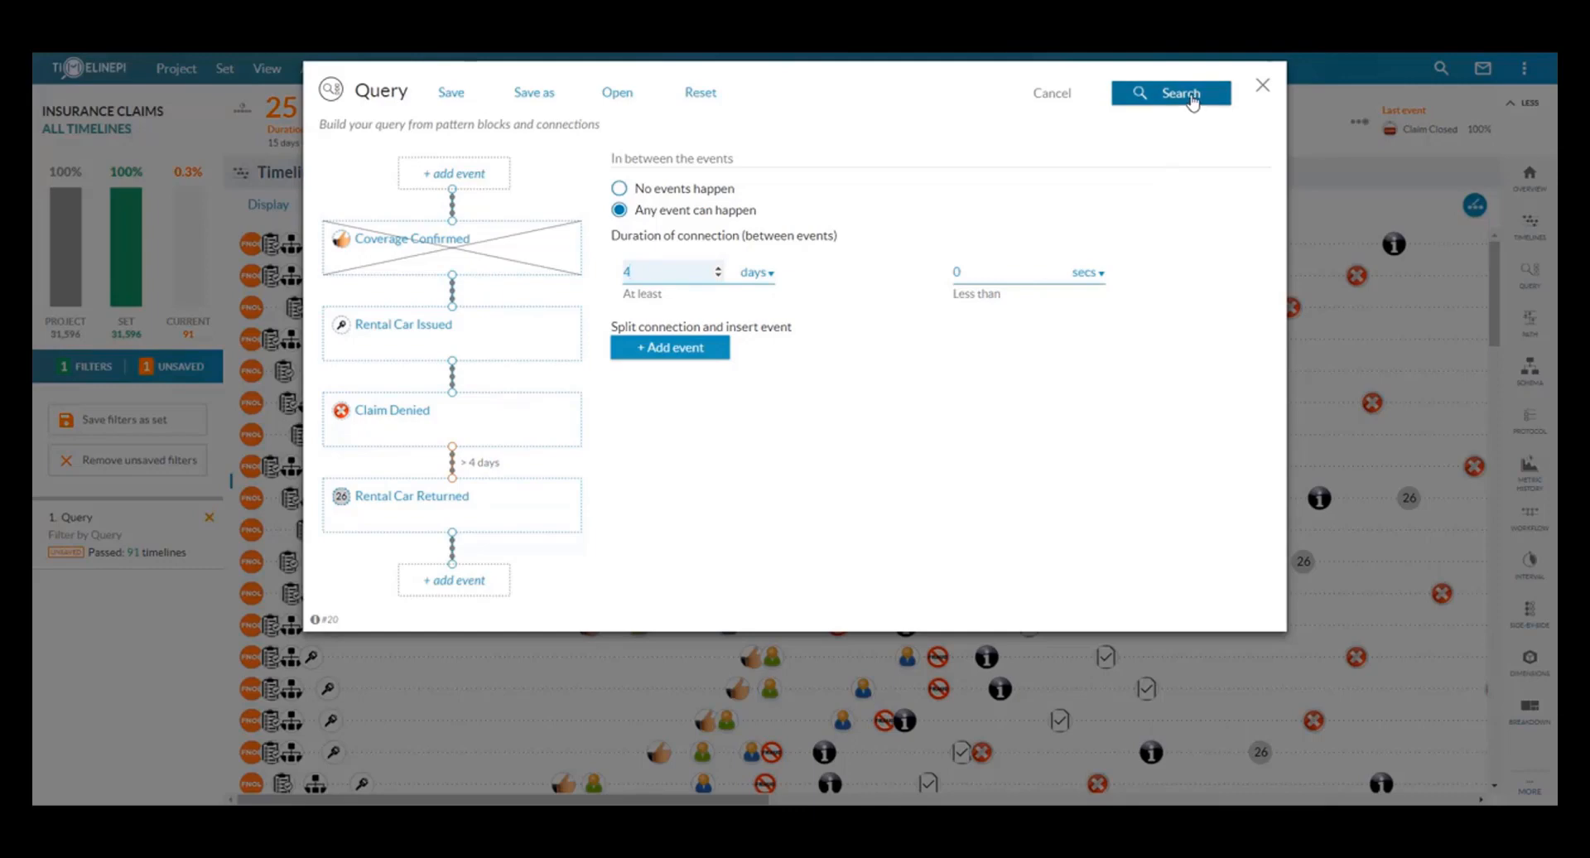
Rerun the query to get 44 timelines (0.1%) and reopen the query.
left_click(1171, 92)
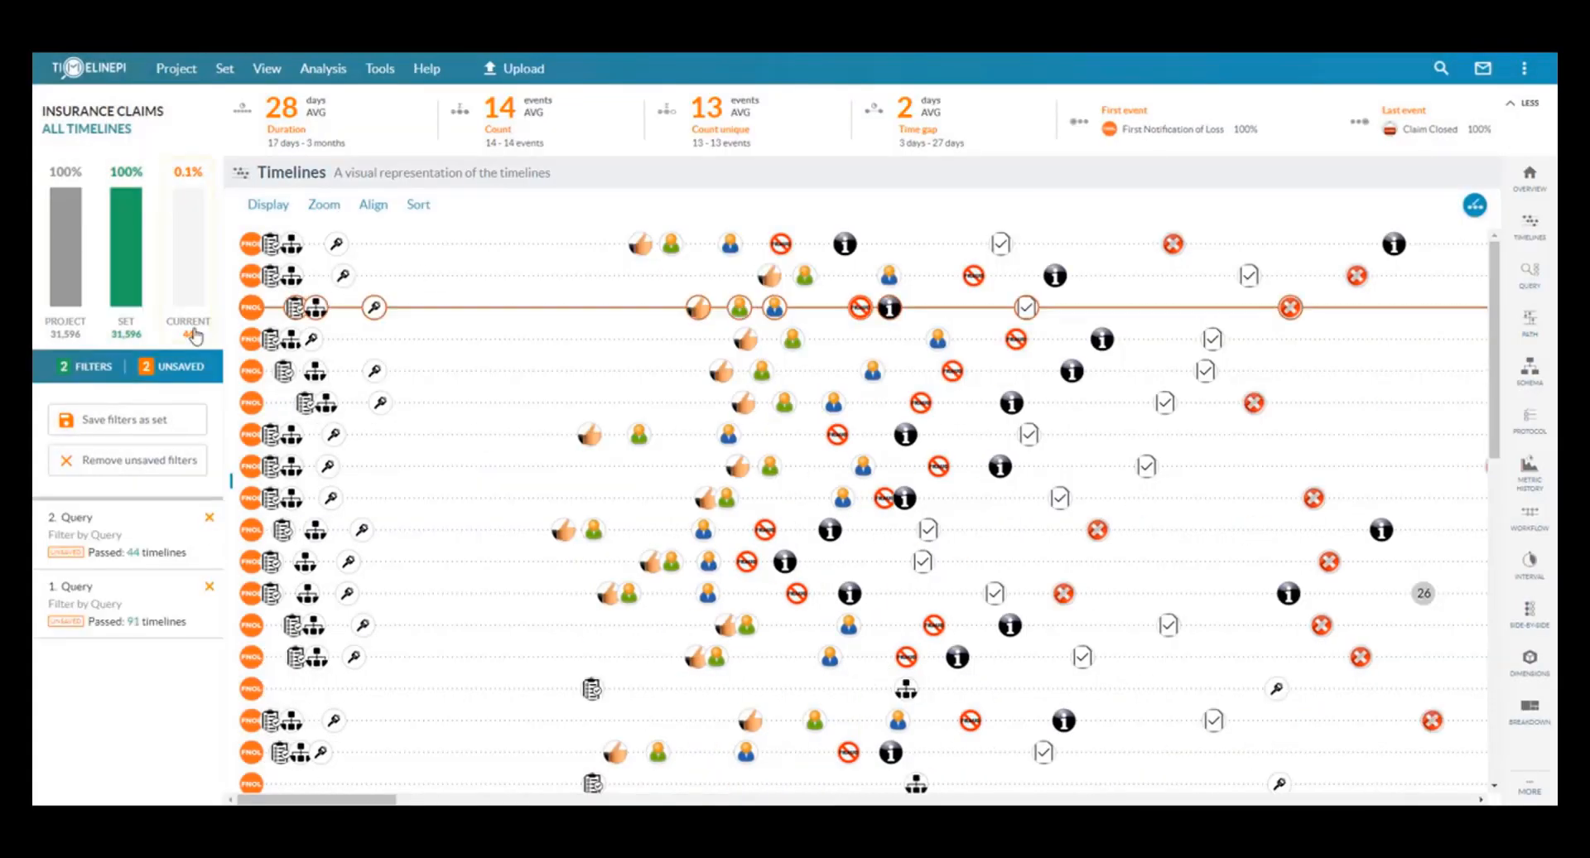
left_click(187, 254)
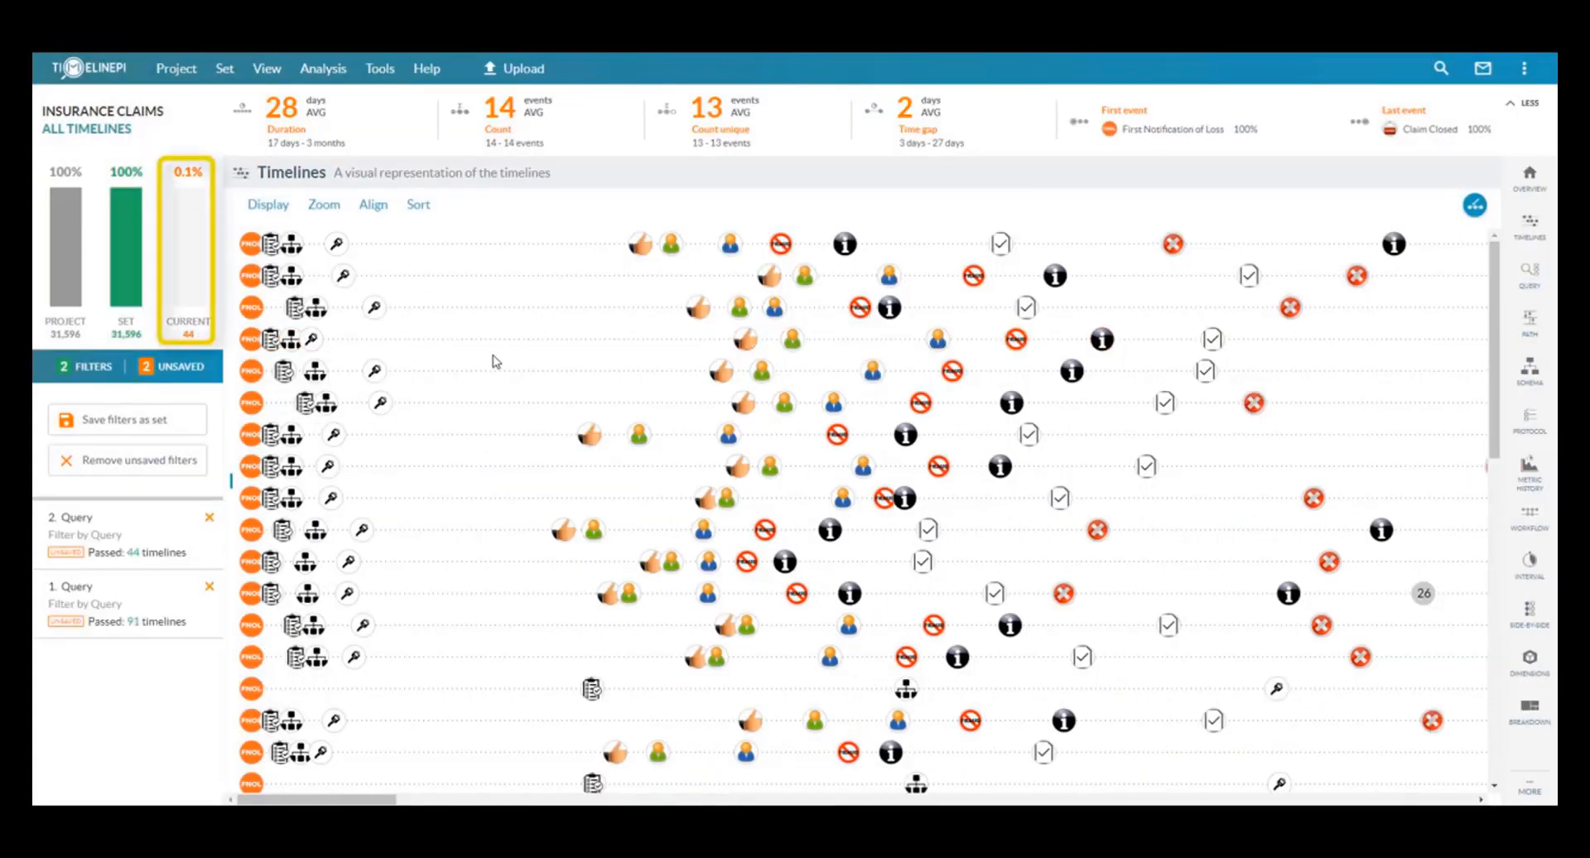
left_click(187, 248)
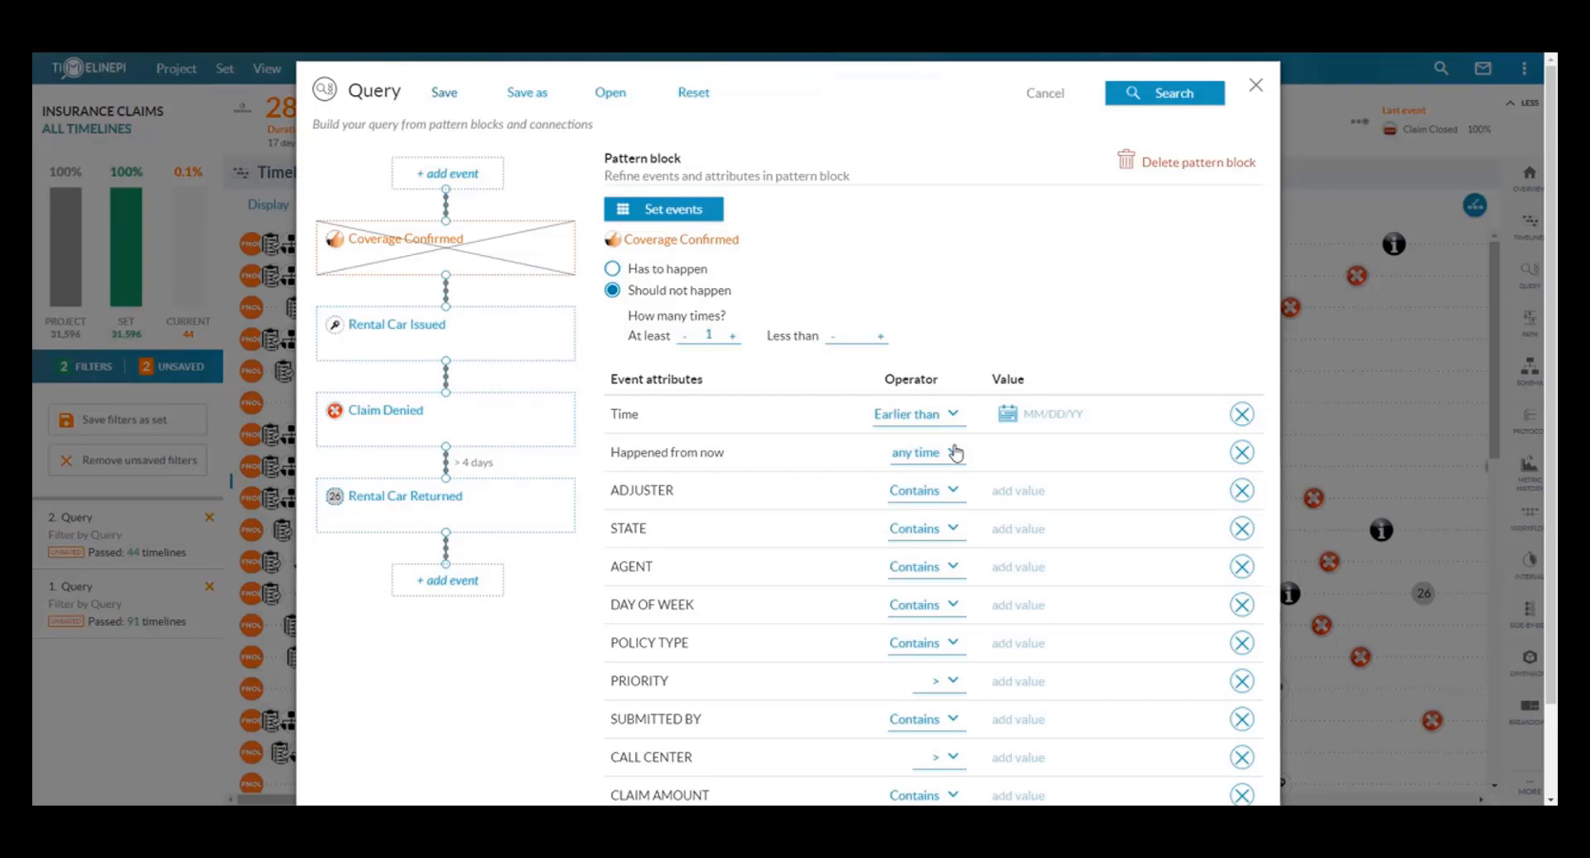
mouse_move(1320, 140)
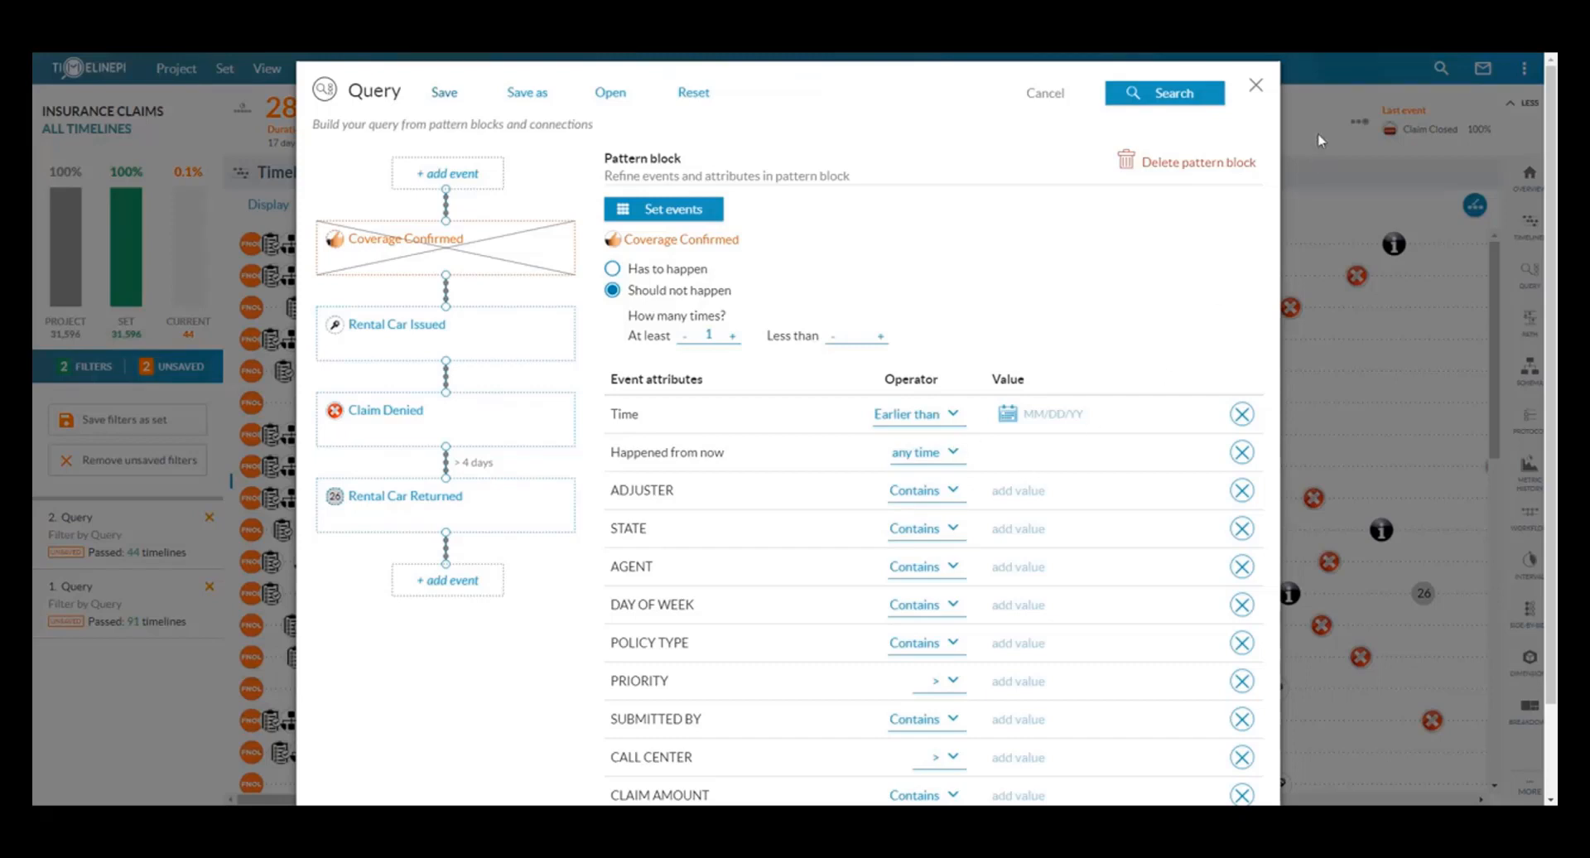